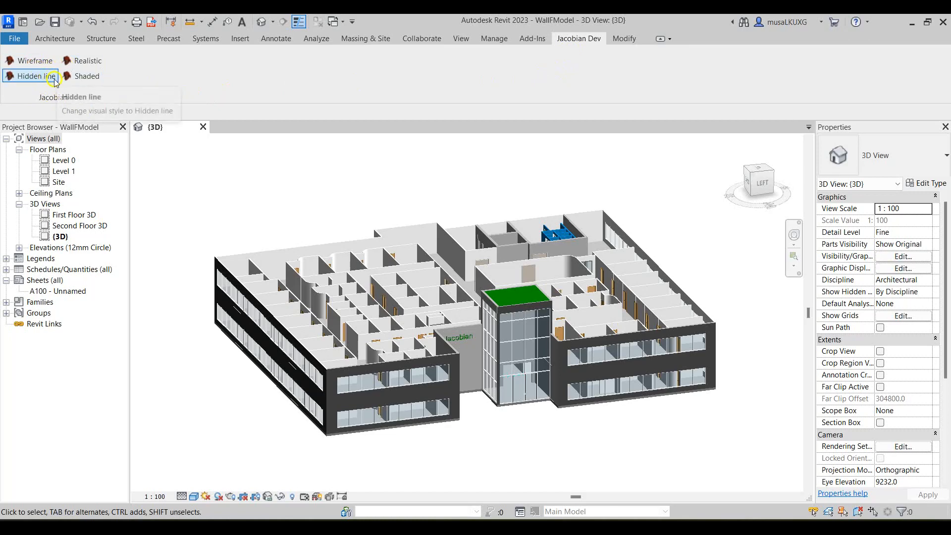
mouse_move(112, 108)
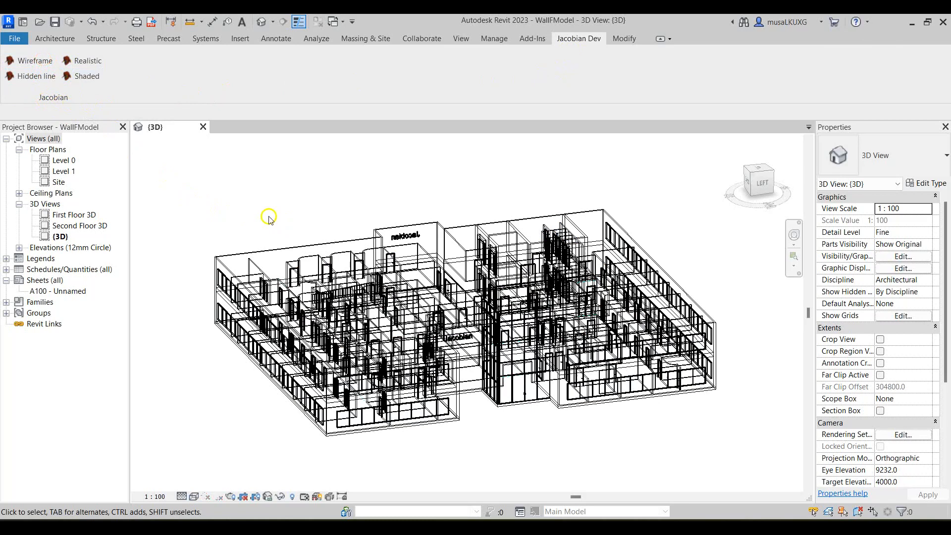
Try the Hidden Line, Shaded and Realistic style buttons on the 3D view, then go to Visual Studio
click(35, 76)
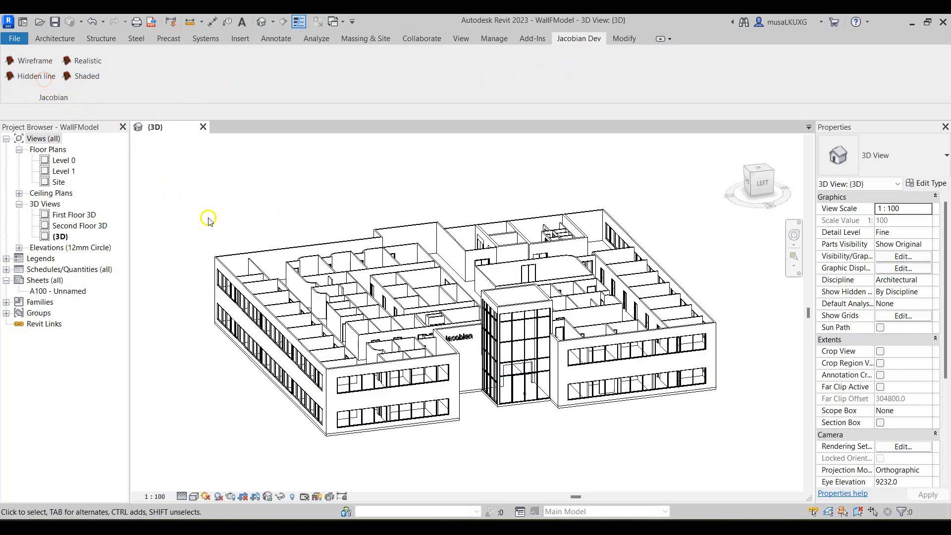
click(87, 76)
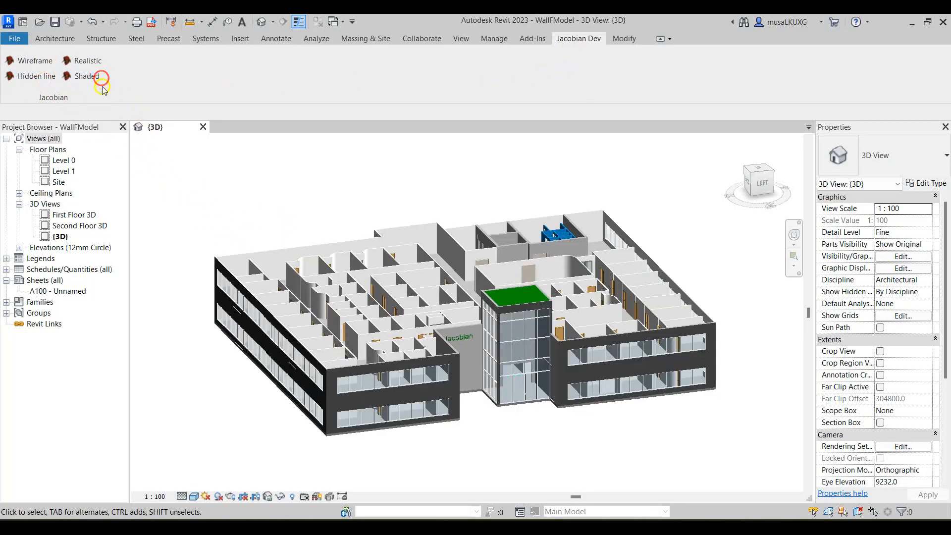
click(87, 76)
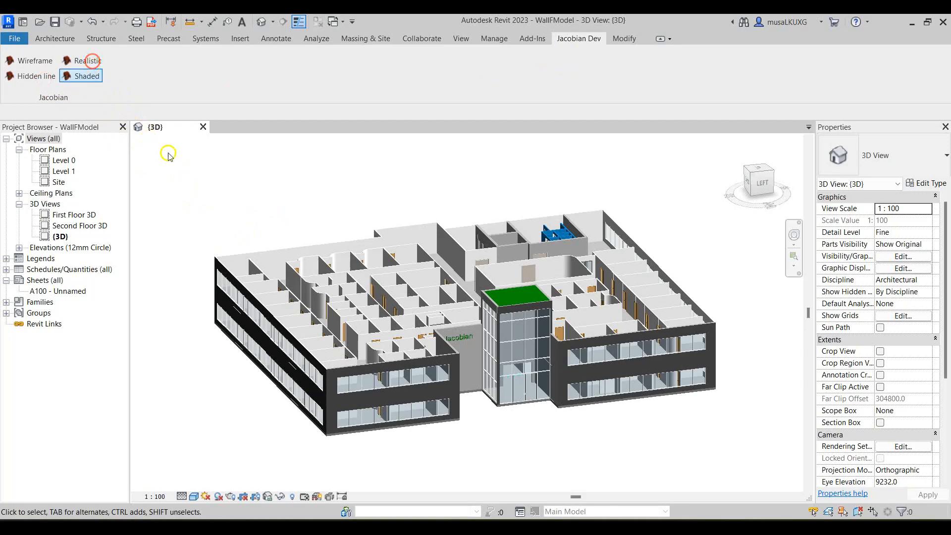
click(88, 60)
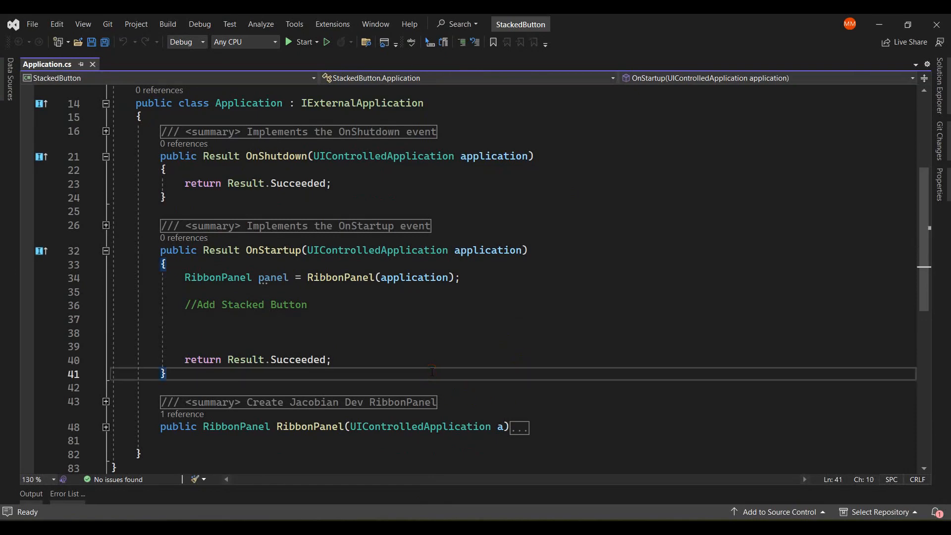
Declare private void AddStackedButtonGroup(RibbonPanel panel) with thisAssemblyPath from Assembly.GetExecutingAssembly().Location
text(private v)
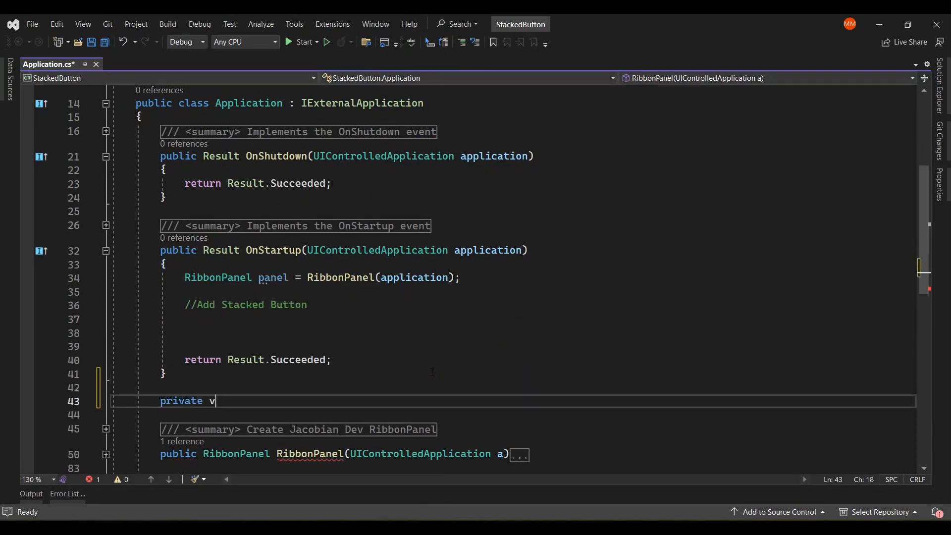
text(oid AddStac)
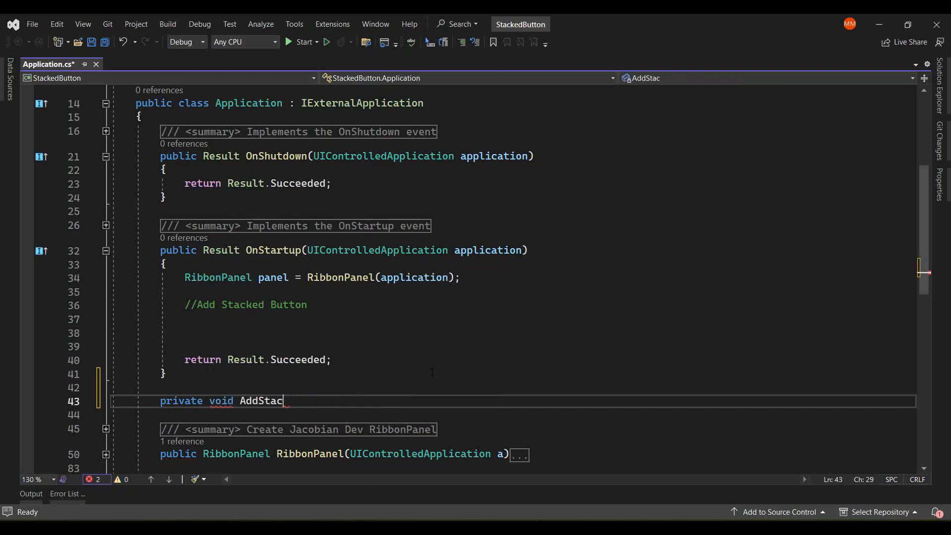
text(kedButtonGrou)
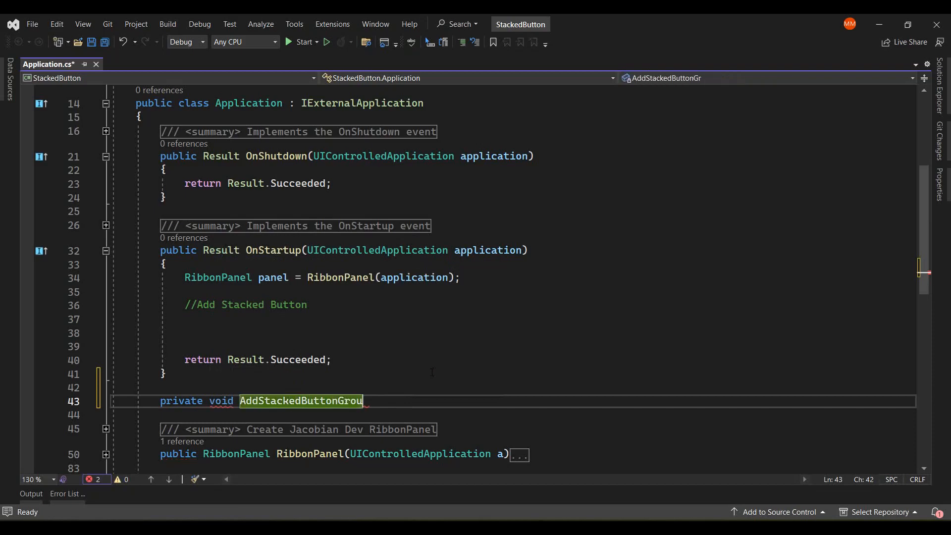
text(p(RibbonPanel panel)
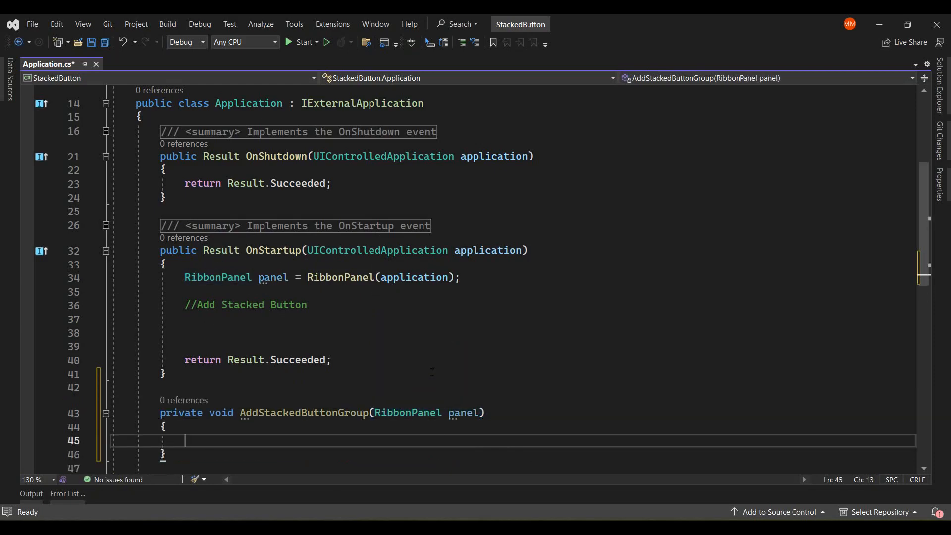
text(string)
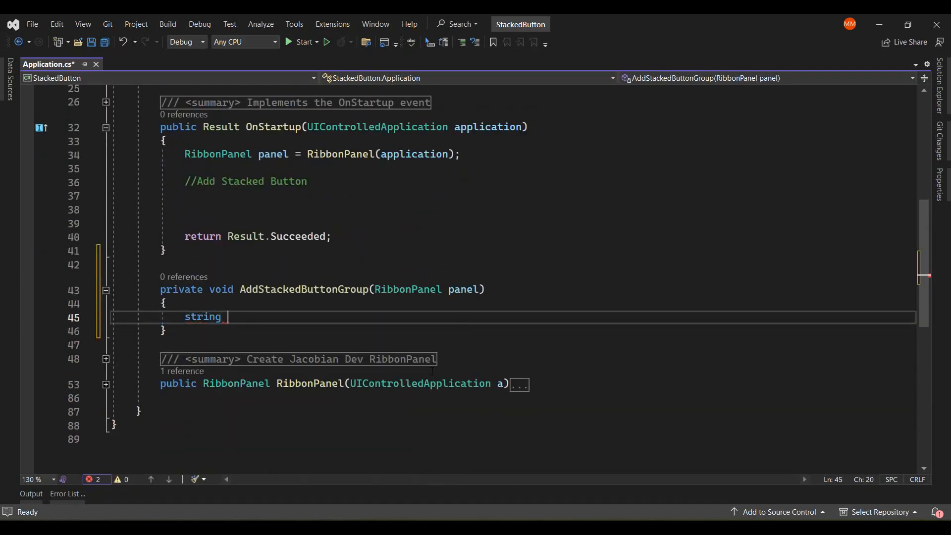
text(thisAssembly)
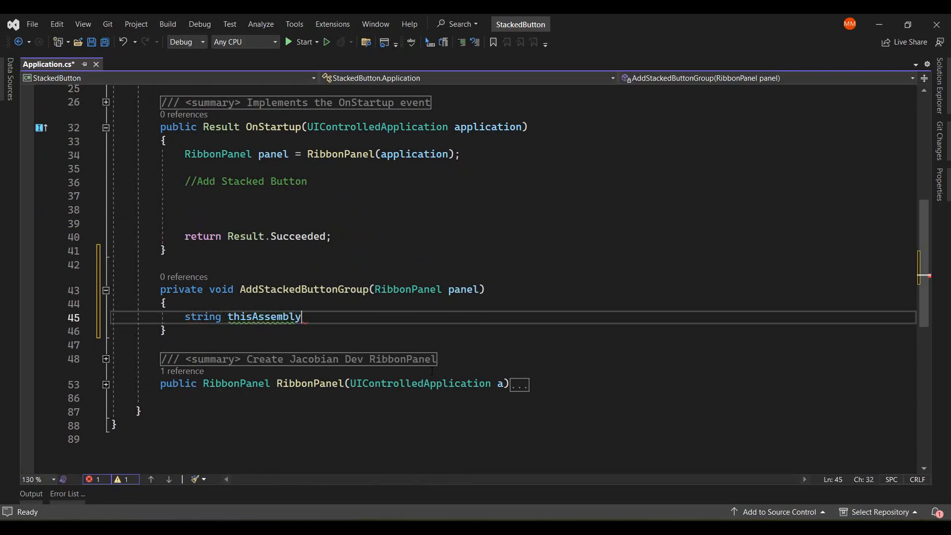
text(Path =)
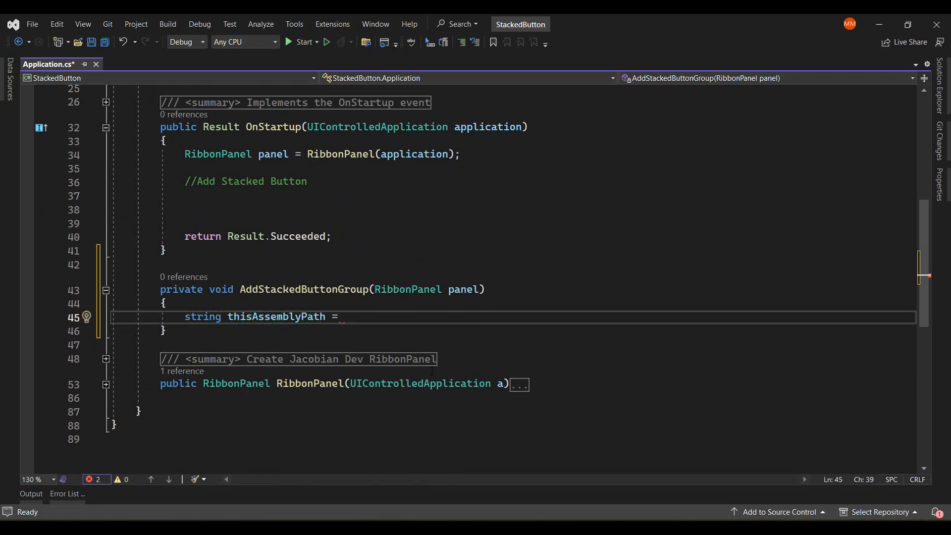
text(Assembly.GetExecutingAssembly().Location;)
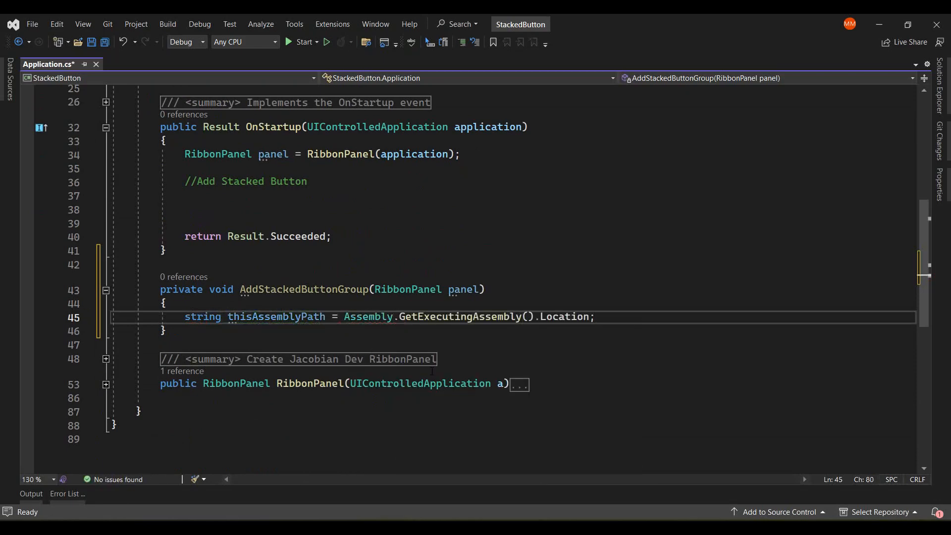
Build a Uri with Path.Combine to Resources/jacobian16.ico and begin a BitmapImage declaration
text(Uri uri = new Uri(thisAssemblyPath);)
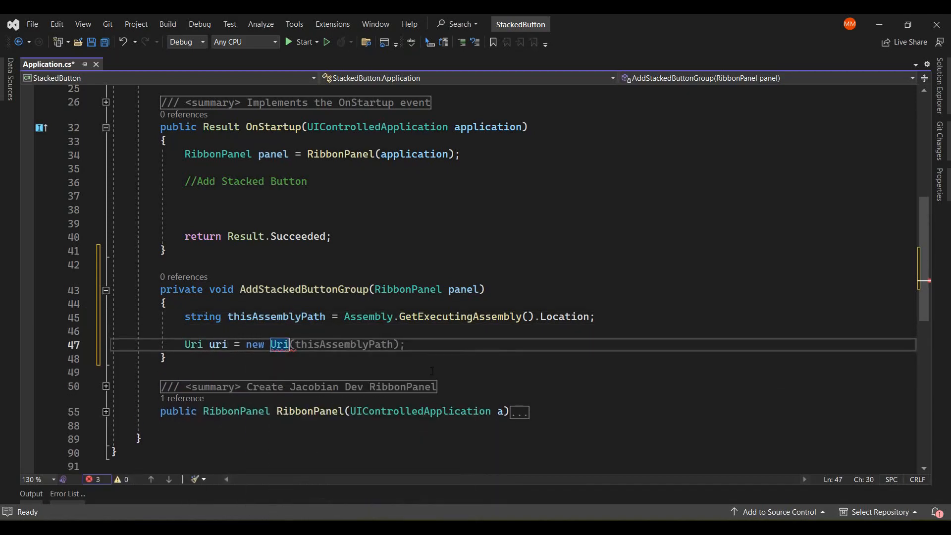
text(Path.Combine)
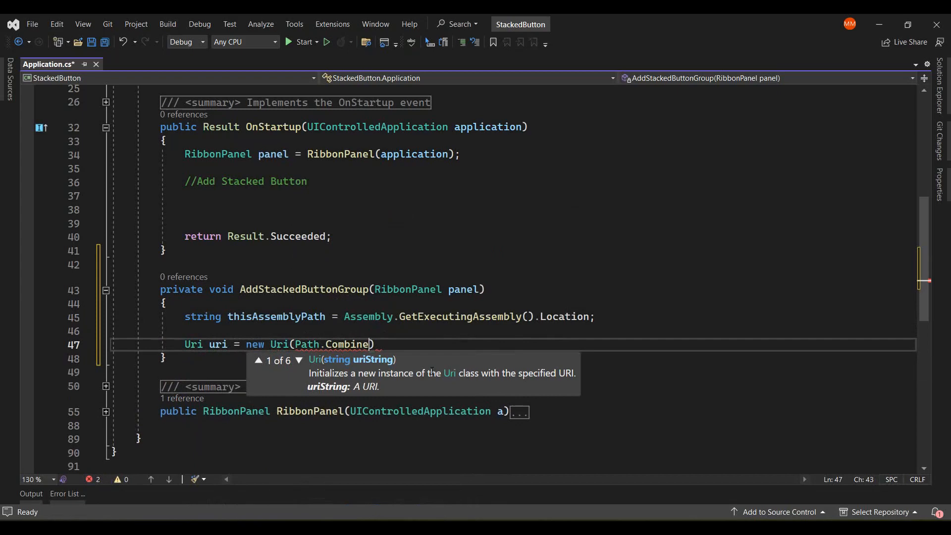
text(Path.GetDirectoryName()
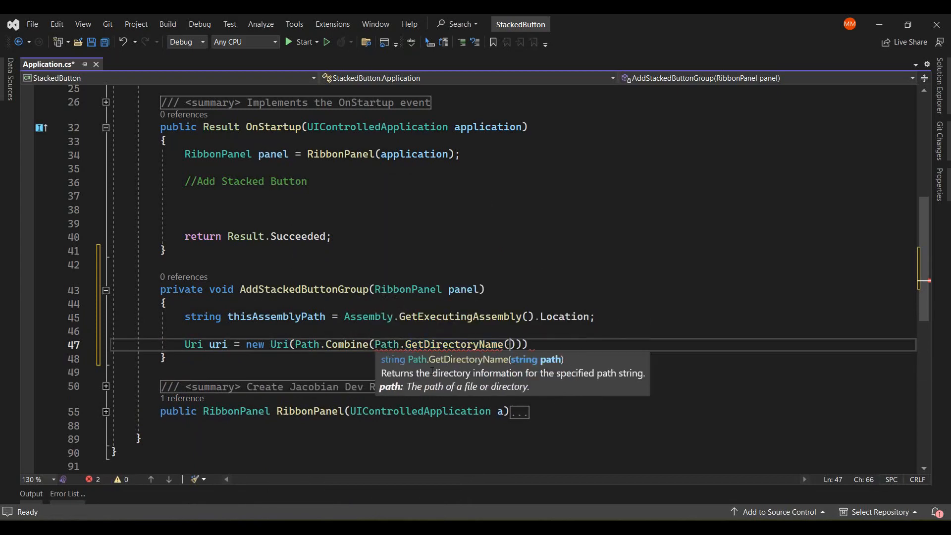
text(thisAssemblyPath),)
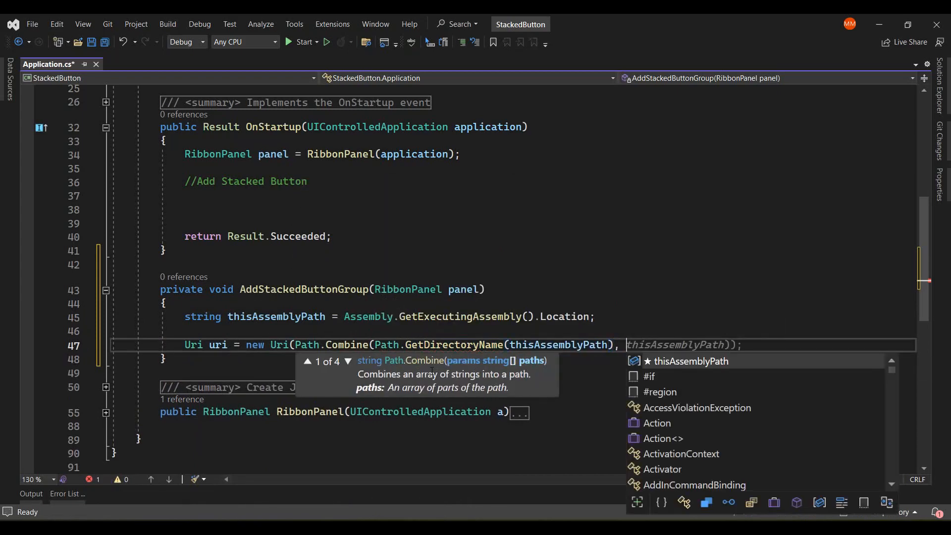
text("Resource")
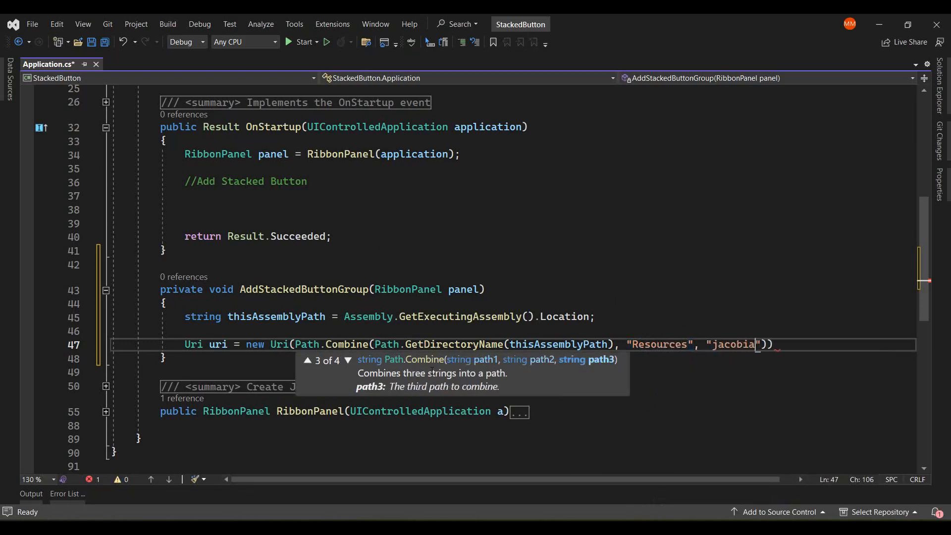
text(n16.ico)
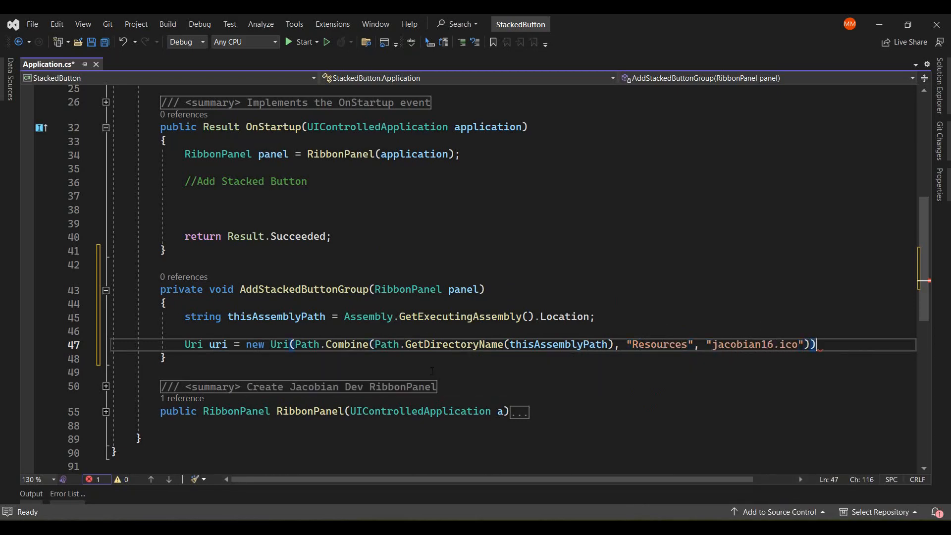
text(BitmapImage bitmapImage = new BitmapImage();)
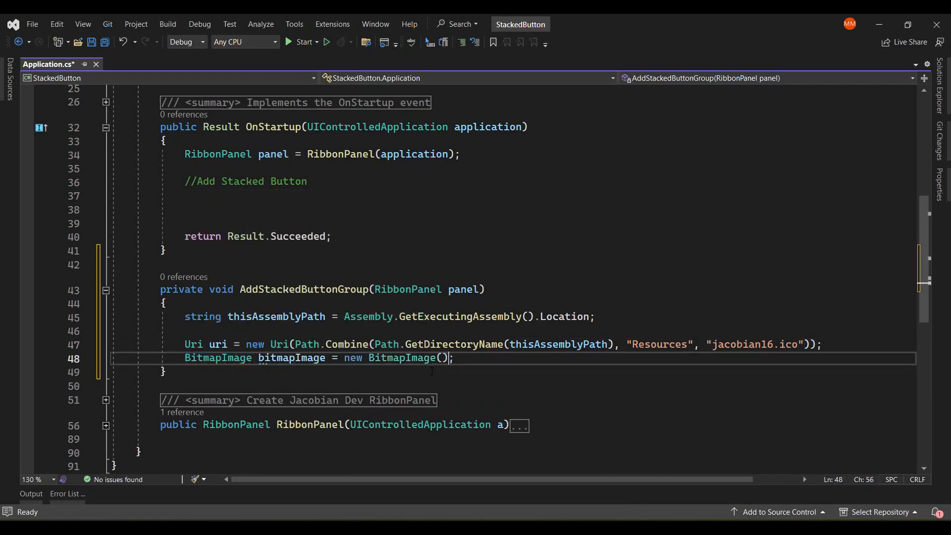
Create PushButtonData WireFrame("WireFrame", "WireFrame", thisAssemblyPath, "StackedButton.Commands.WireFrameCommand")
text(uri)
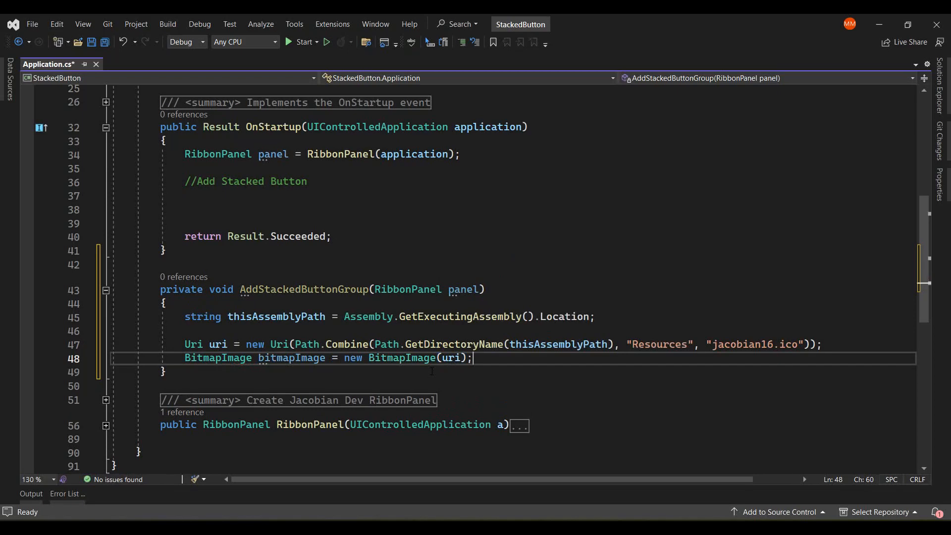
text(pushb)
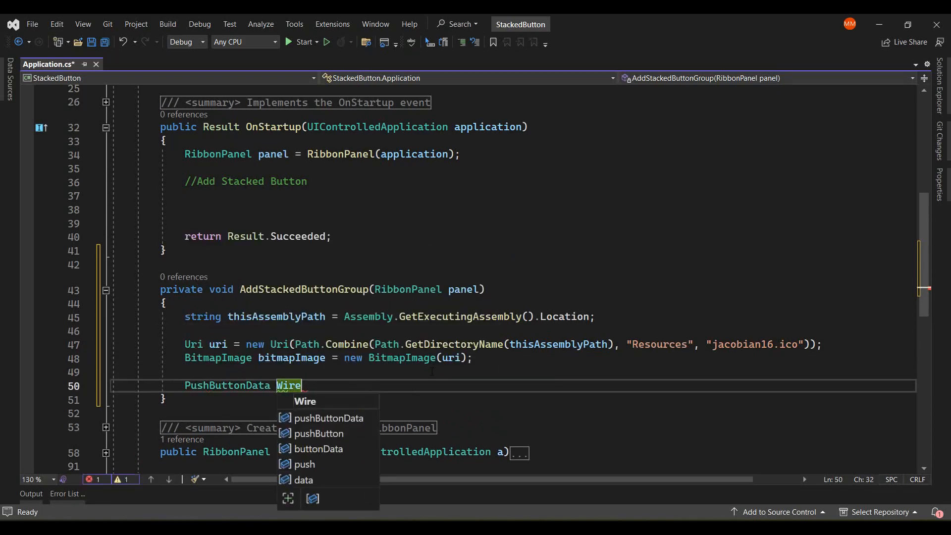
text(Frame = new)
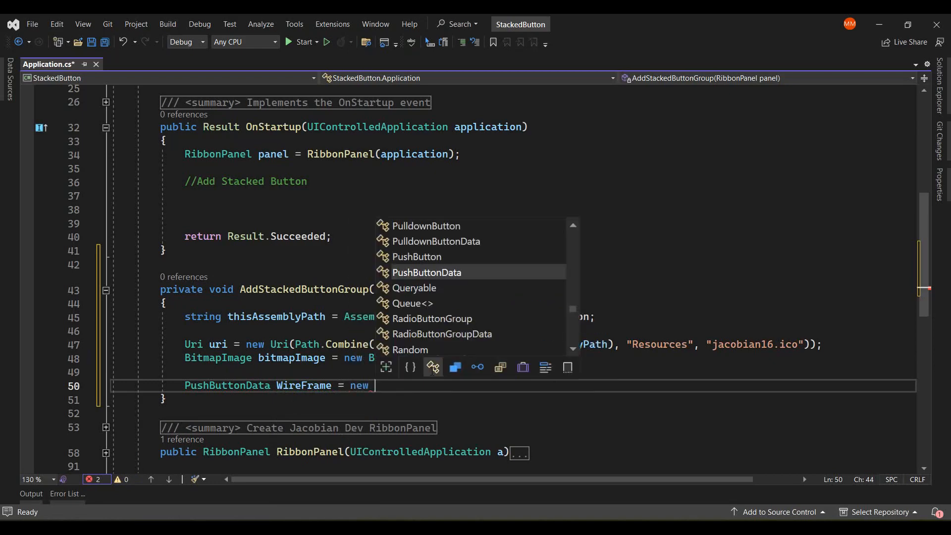
text(PushButtonData("Wire)
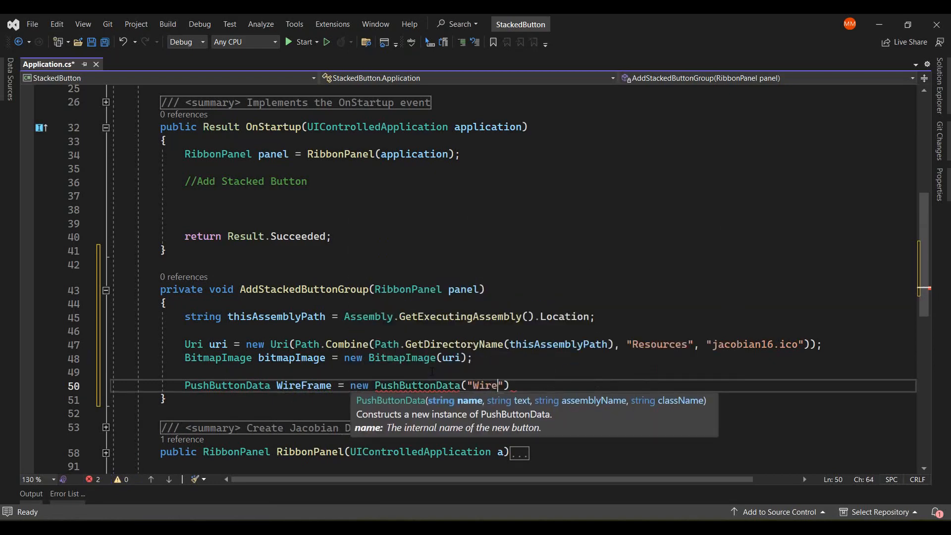
text(Frame)
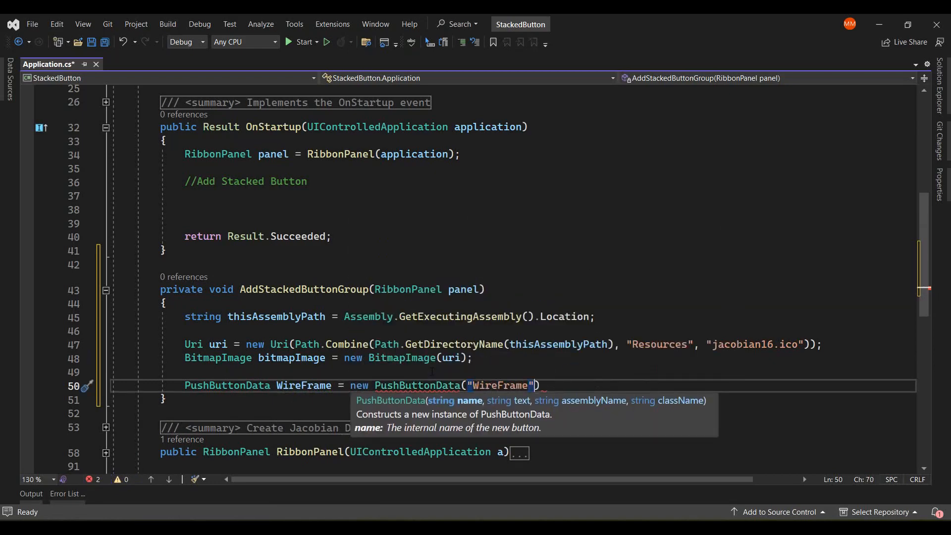
text(, "WireF")
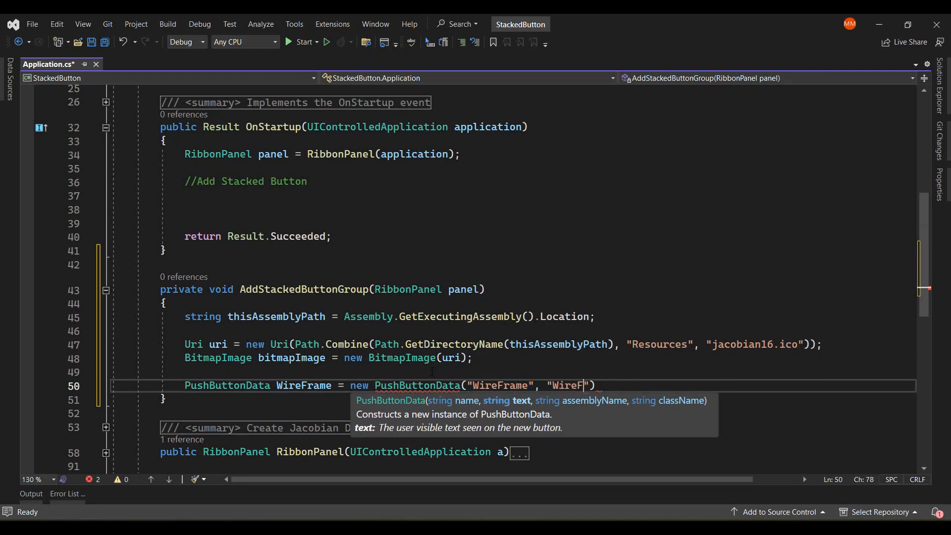
text(rame", thisAssemblyPath,)
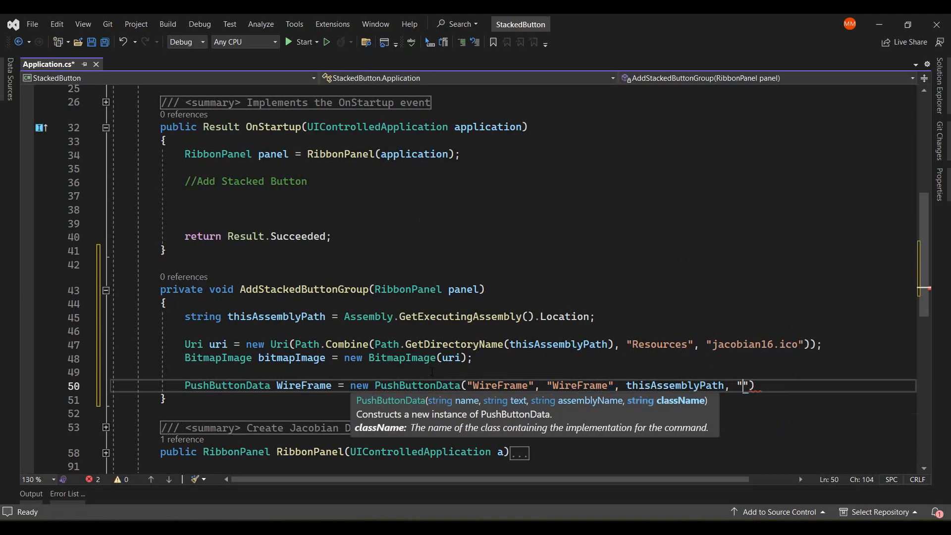
text(StackedButton)
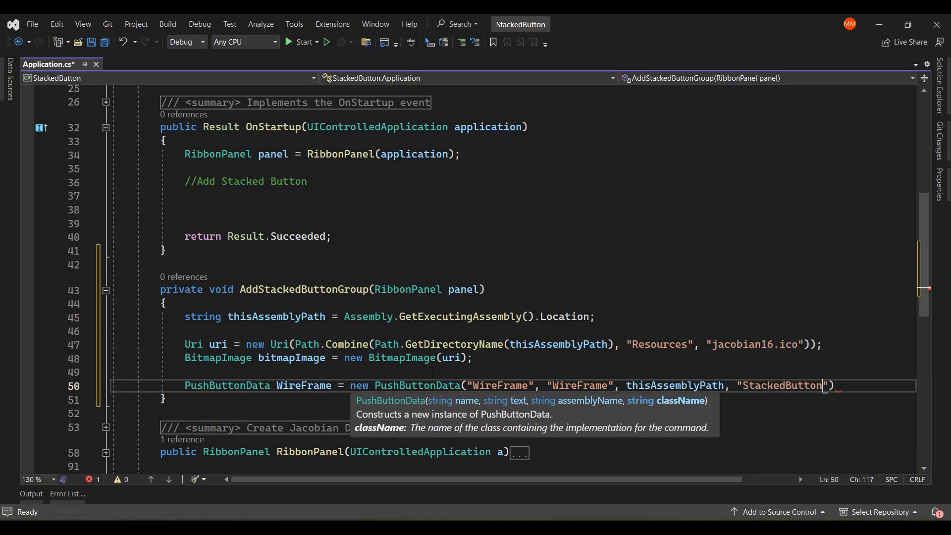
text(.Commands.WireFrameCommand)
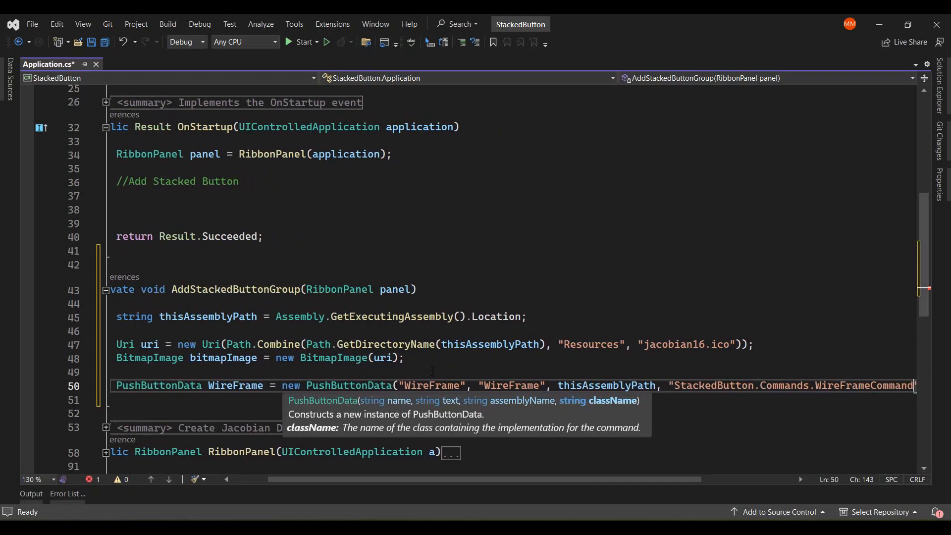
key(enter)
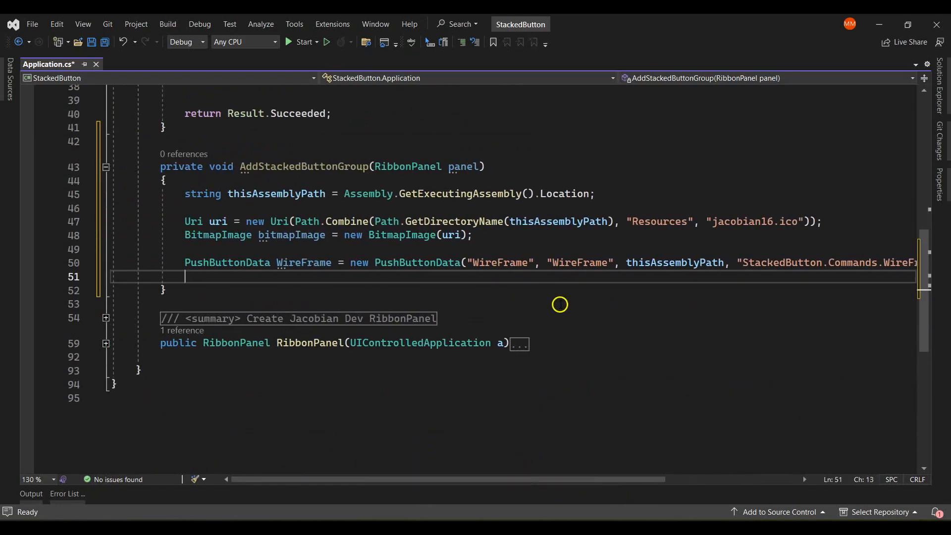
Set WireFrame.ToolTip to "Change visual style to WireFrame" and start the WireFrame.Image line
text(WireFrame.ToolTip = ")
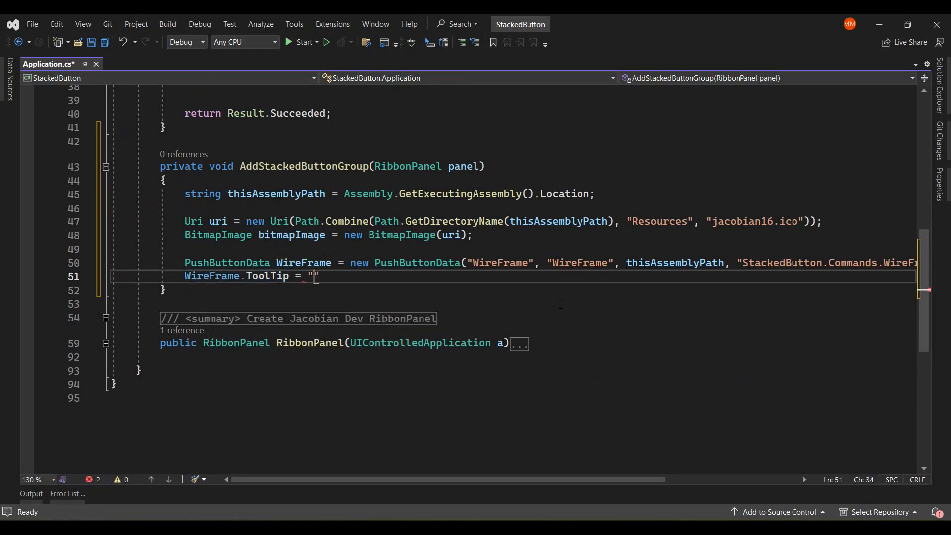
text(Change visual st)
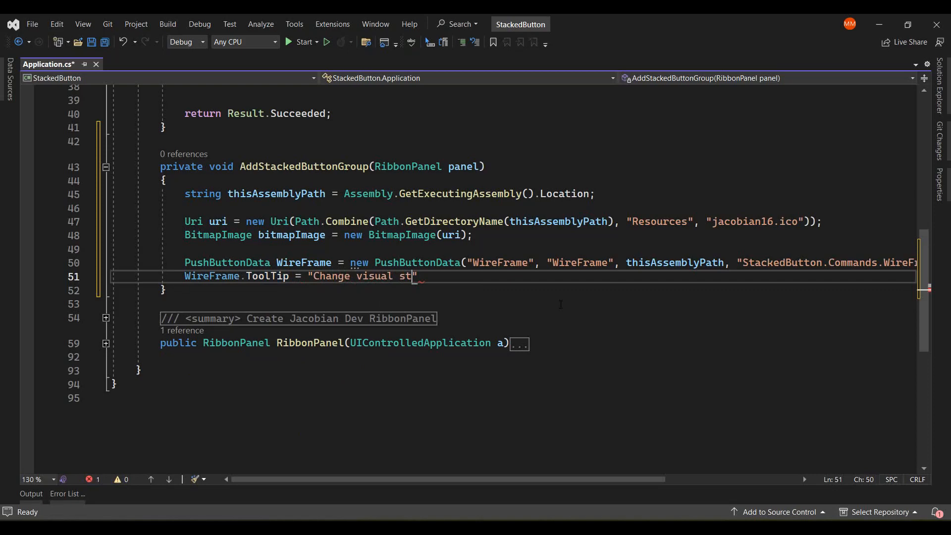
text(yle to Wire)
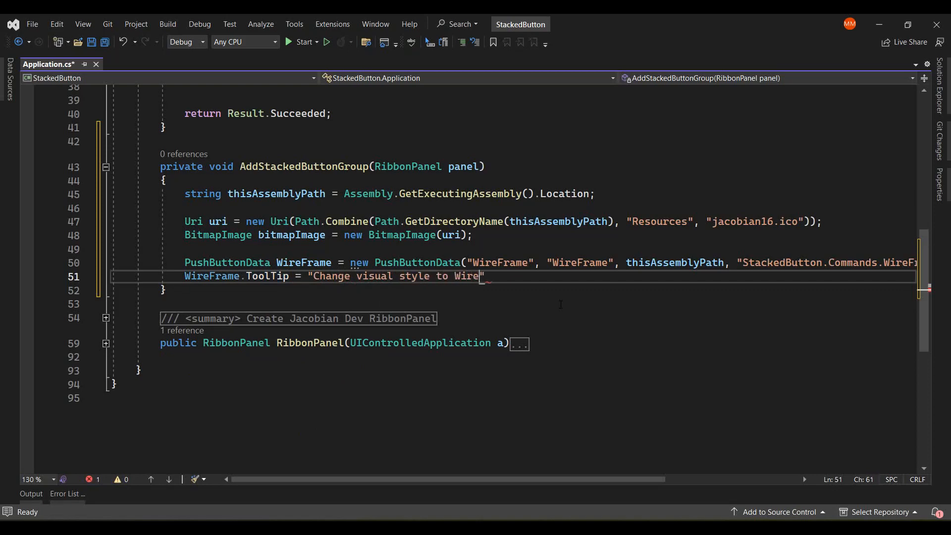
text(Frame";)
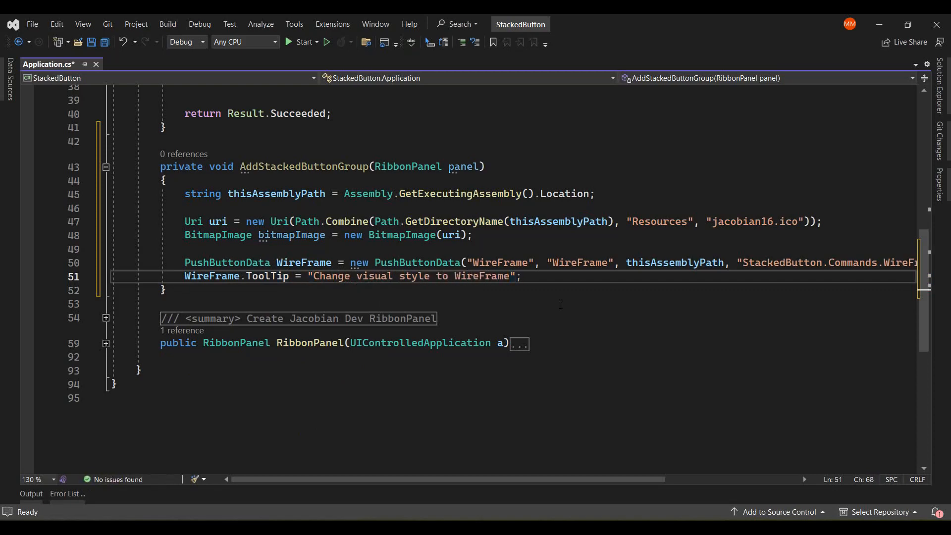
text(WireFrame.Image = bitmapImage;)
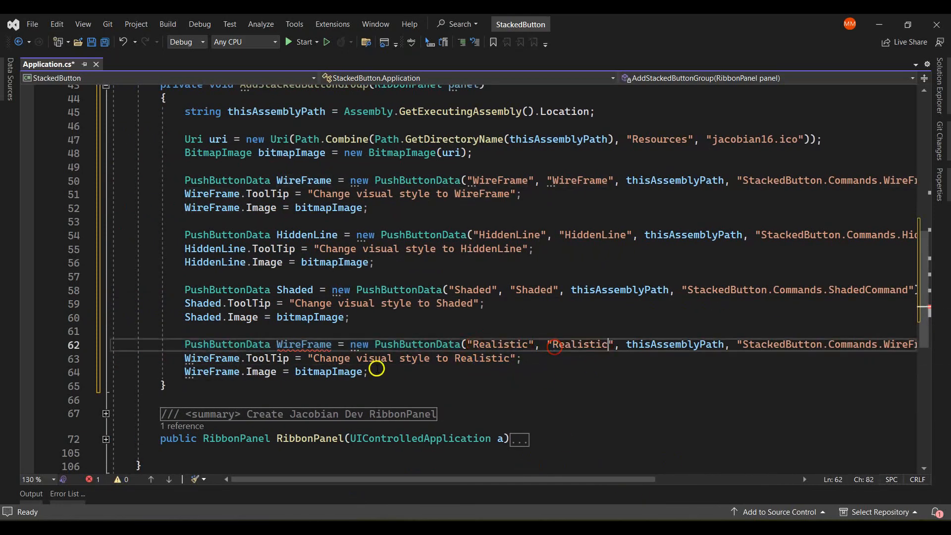
Fix the Realistic block's names and add IList<RibbonItem> ribbonItemsA = panel.AddStackedItems(WireFrame, HiddenLine)
drag(383, 479, 648, 484)
text(Realistic)
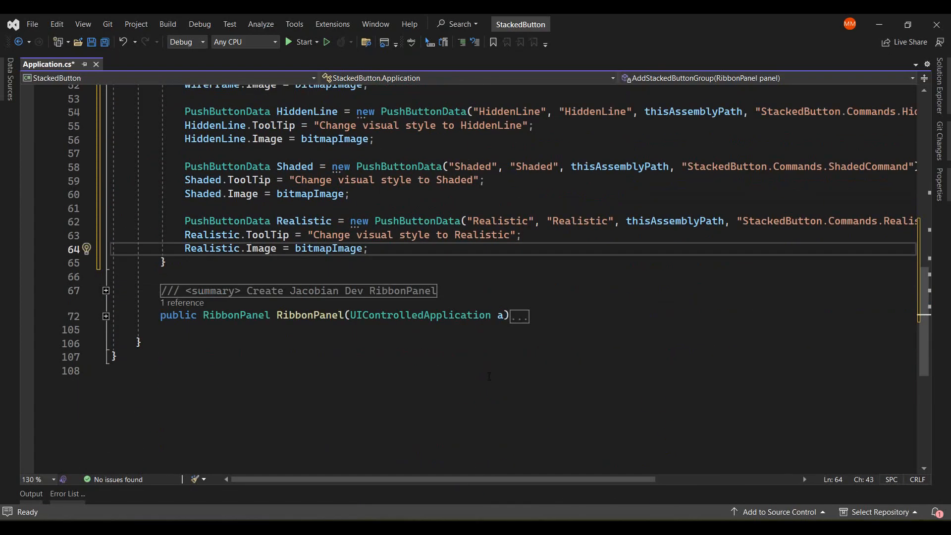
text(IList<RibbonItem>)
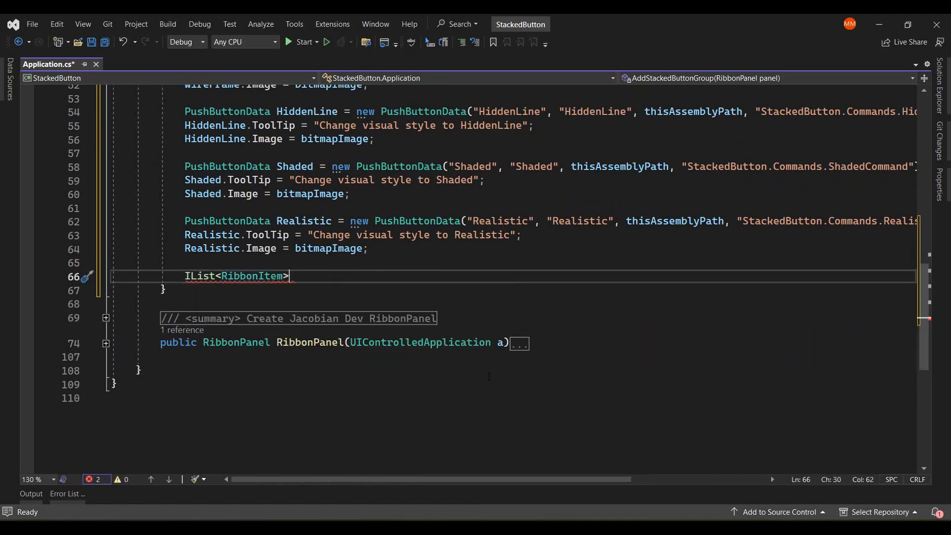
text(ribbonItemsA = new List<RibbonItem>();)
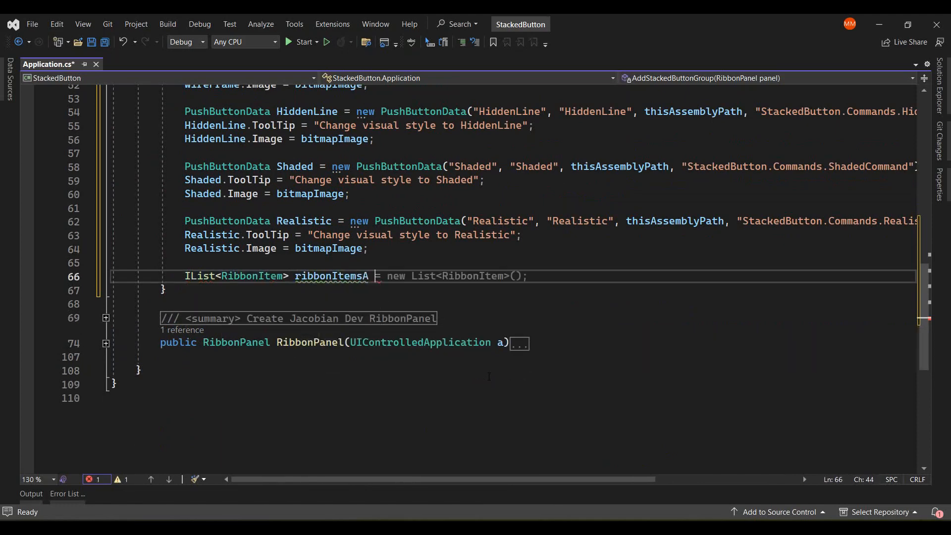
text(panel.adds)
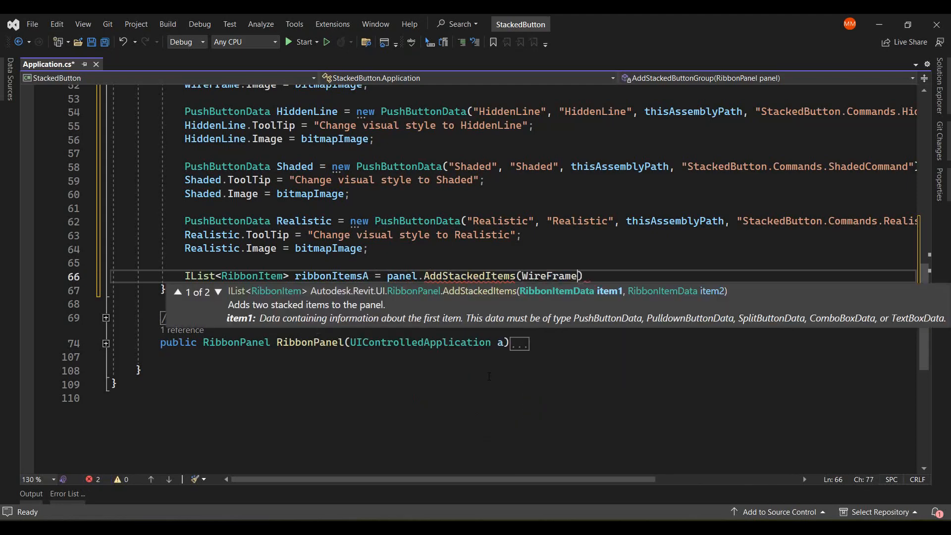
text(, HiddenLine, Shaded);)
text(IList<>)
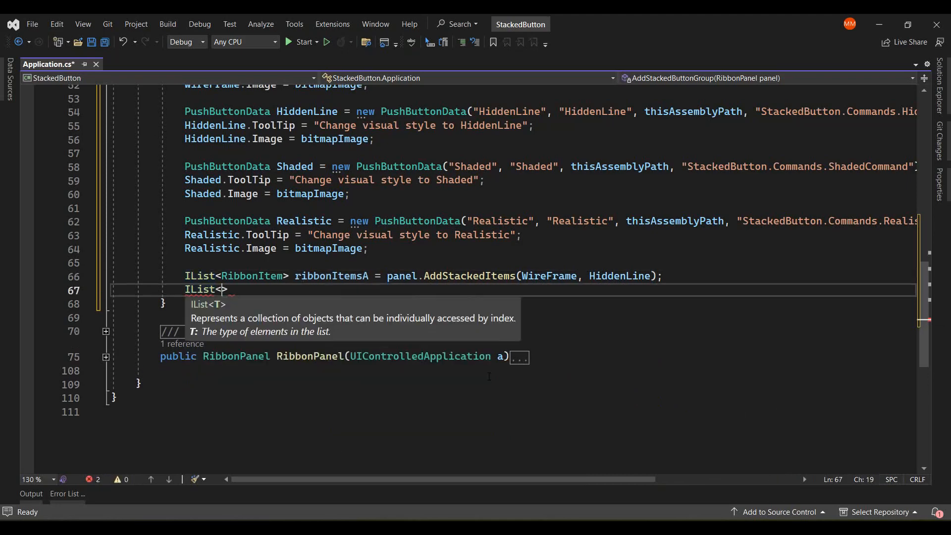
Add IList<RibbonItem> ribbonItemsB = panel.AddStackedItems(Realistic, Shaded) for the second stack
text(RibbonItem> ri)
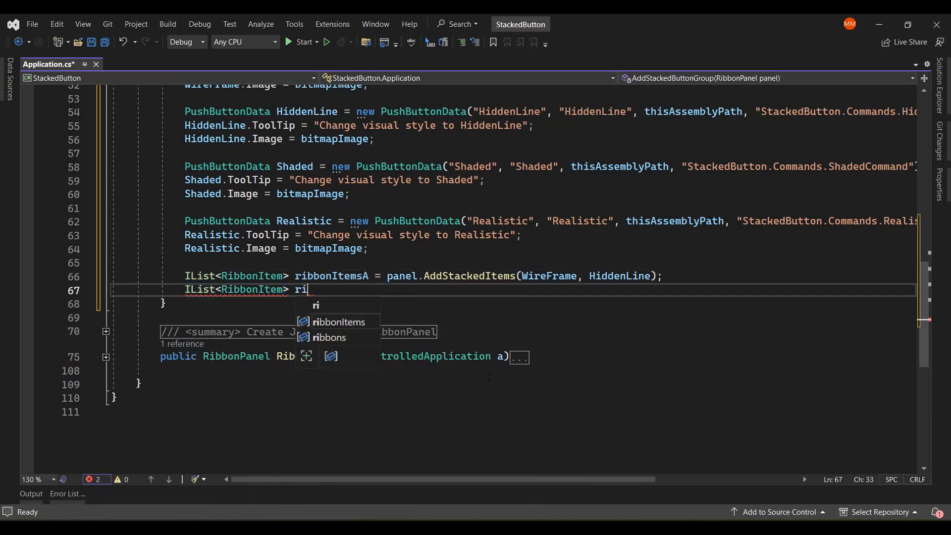
text(bbonItemsB = panel.AddStackedItems(WireFrame,)
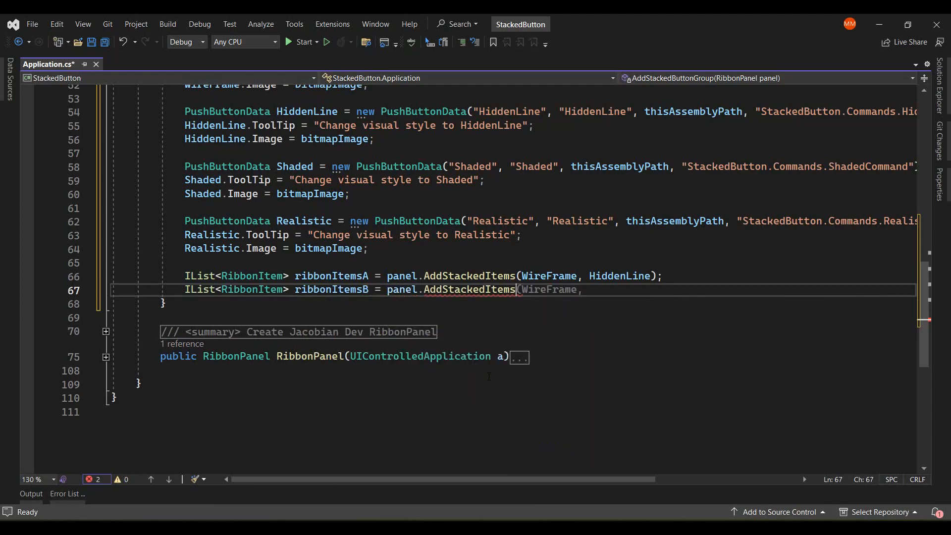
text(Realistic))
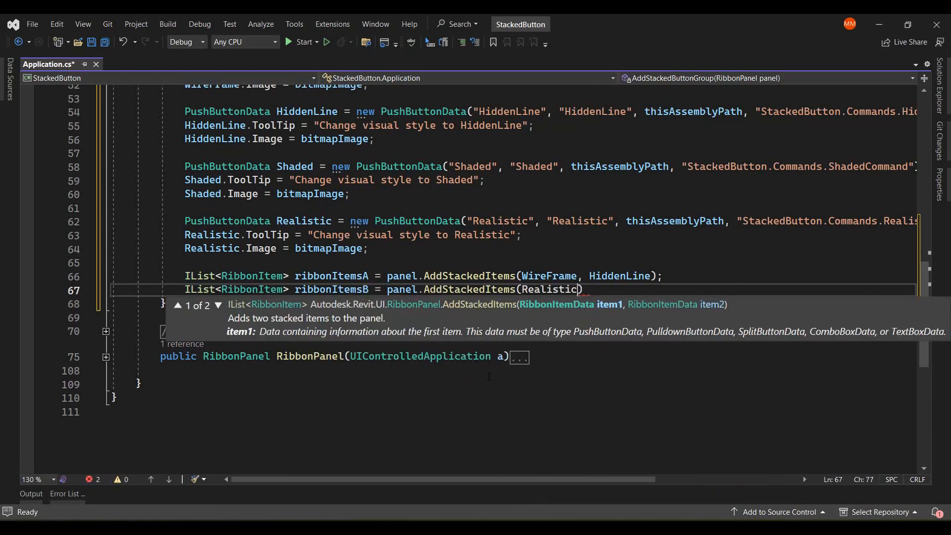
text(, shaded)
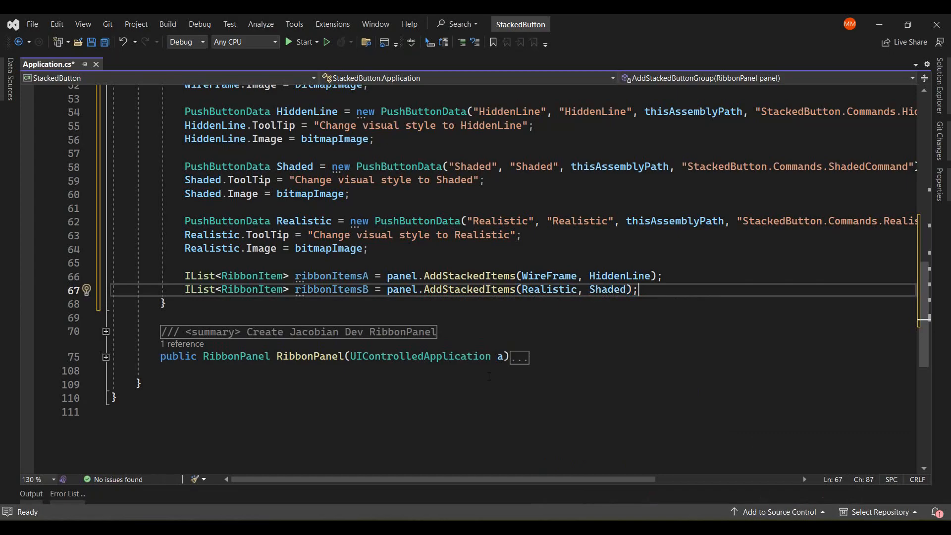
text(ad)
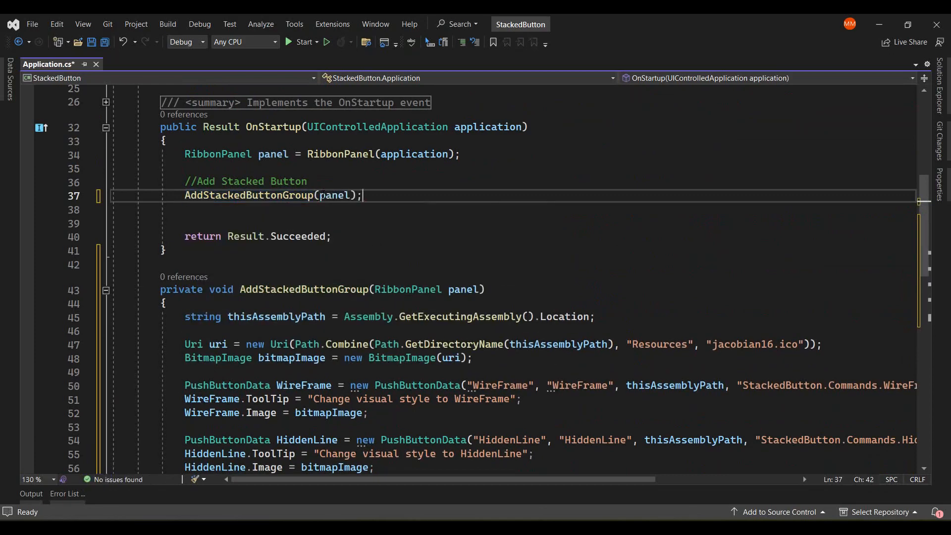
Add a new command class to the Commands folder via Add > Class
scroll(down, 3)
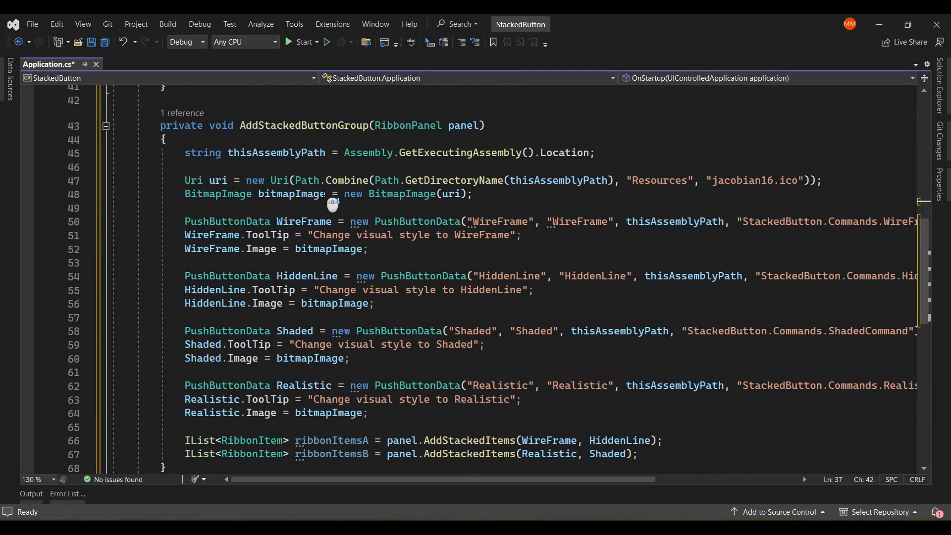
drag(334, 480, 512, 479)
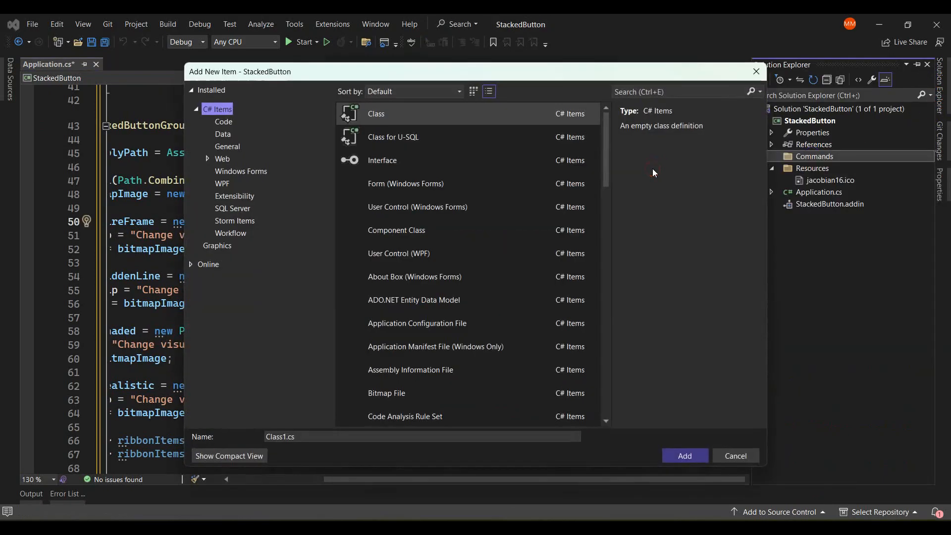
click(684, 456)
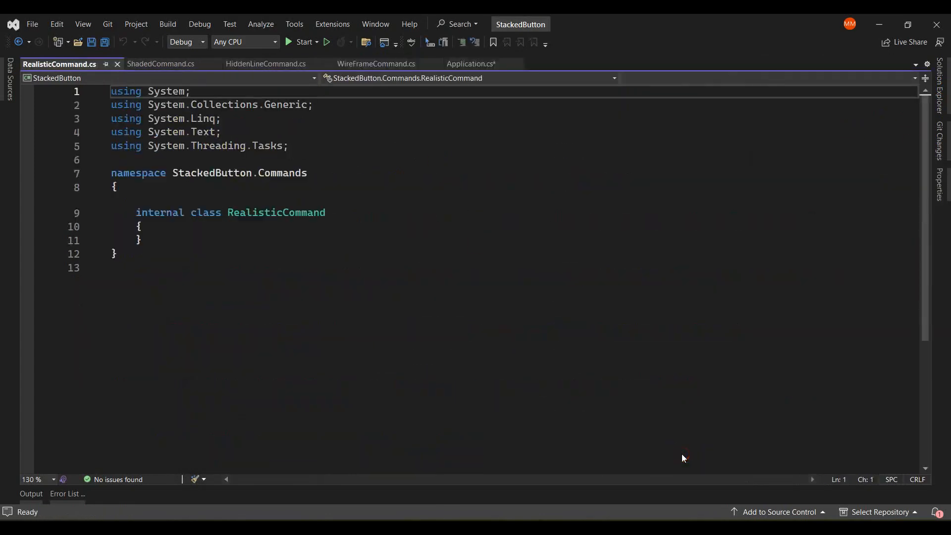
In WireFrameCommand.cs import Autodesk.Revit namespaces and make the class public : IExternalCommand
click(376, 63)
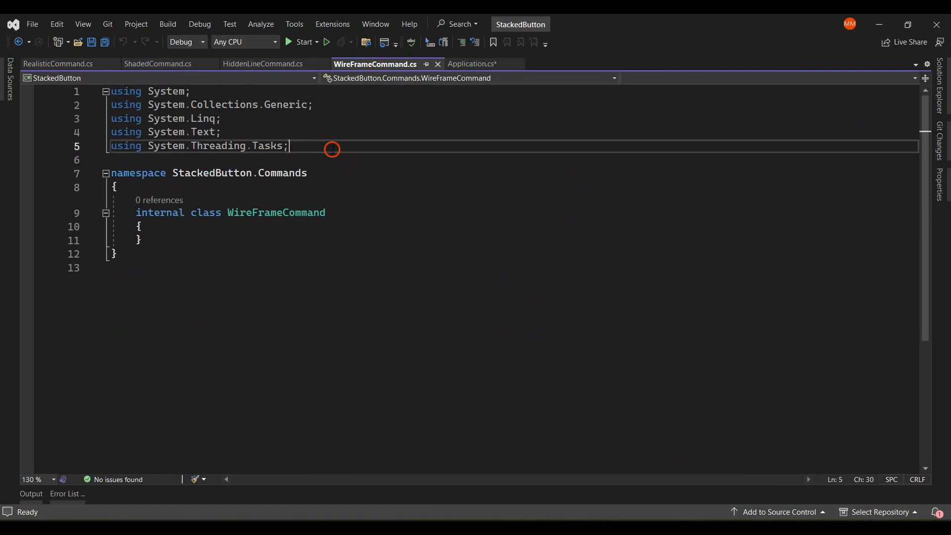
text(using Autodesk.Revit.DB;)
text(using Autodesk.Revit.UI;)
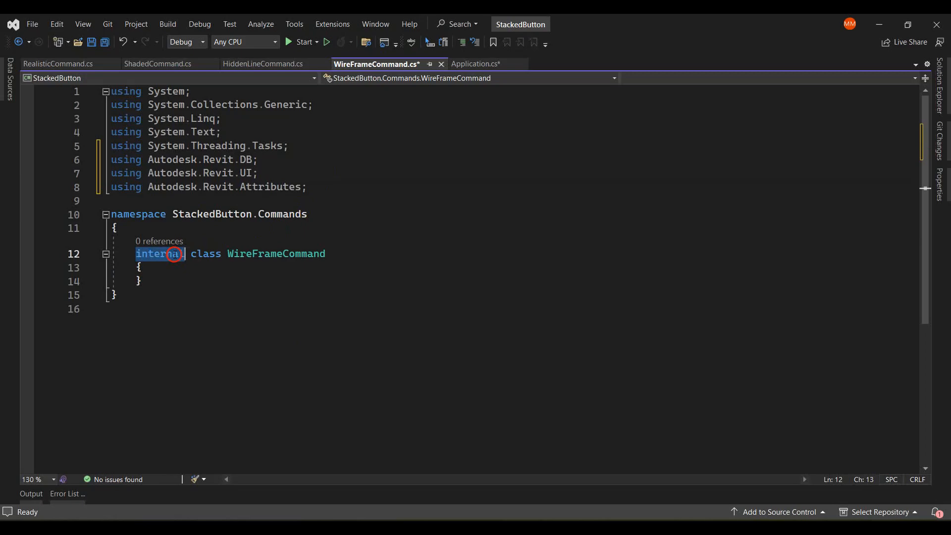
text(public)
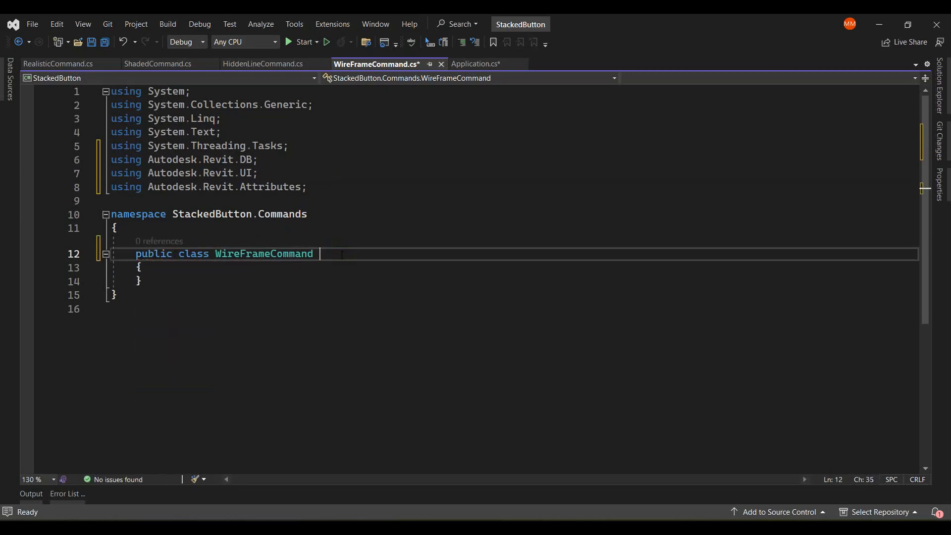
text(: IExternalCommand)
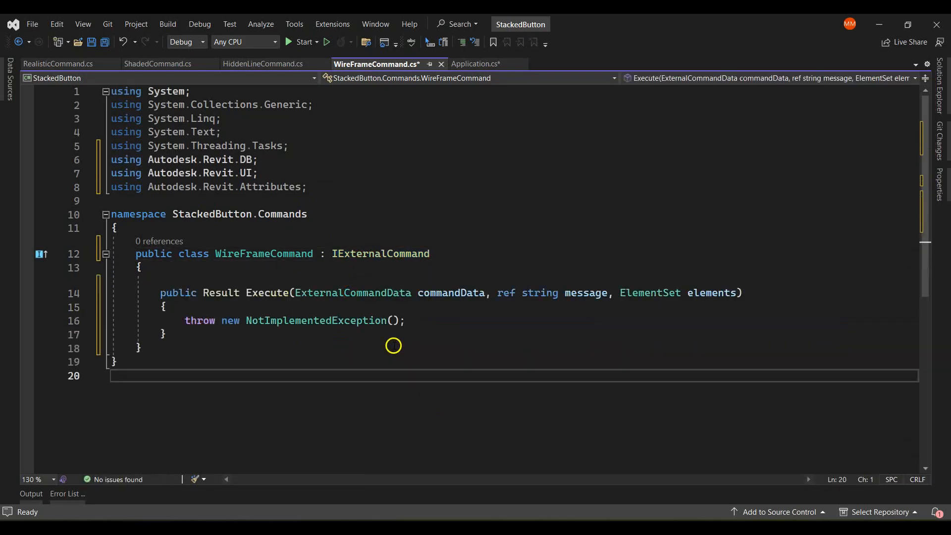
In Execute return Result.Succeeded and get uiApp, the ActiveUIDocument's doc and activeView
text(return REsult.Succeeded;)
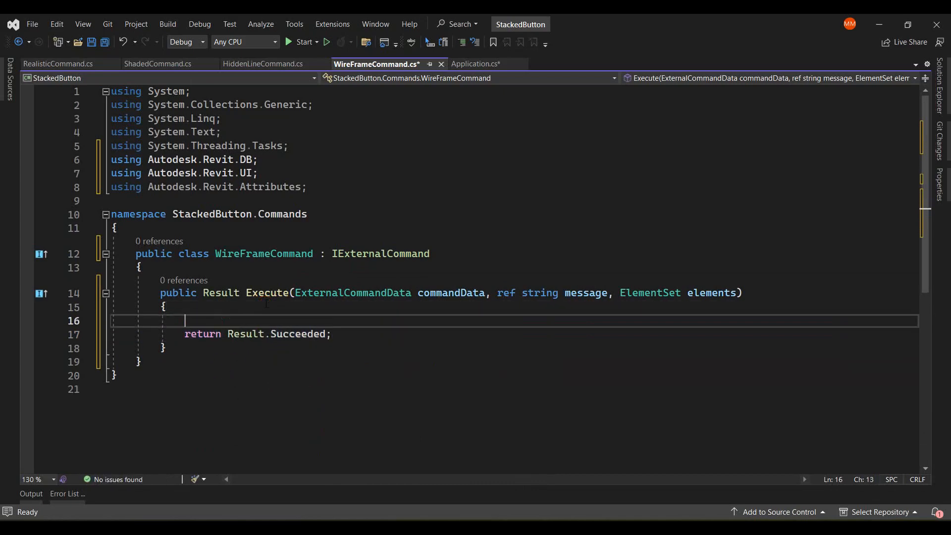
text(uia)
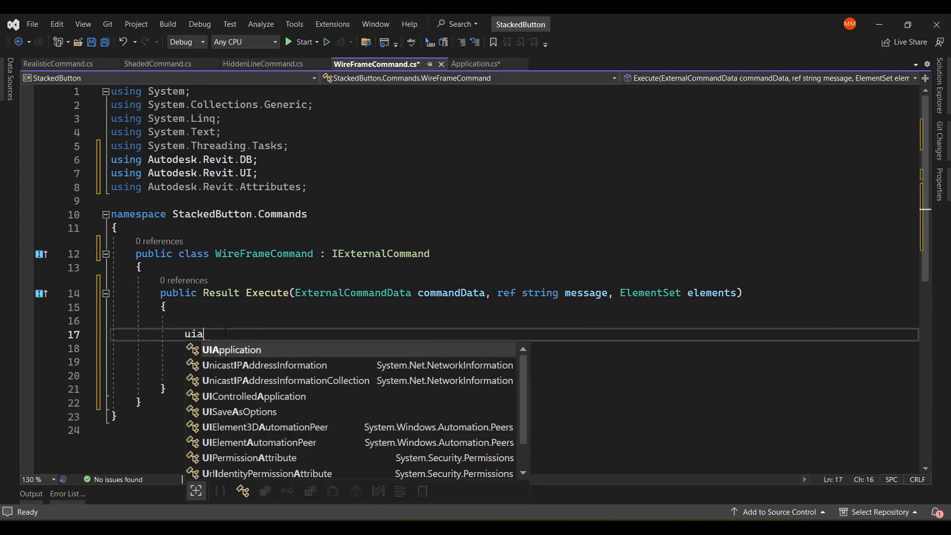
text(UIApplication uiApp = commandData.Application;)
click(514, 348)
text(Document doc = ui)
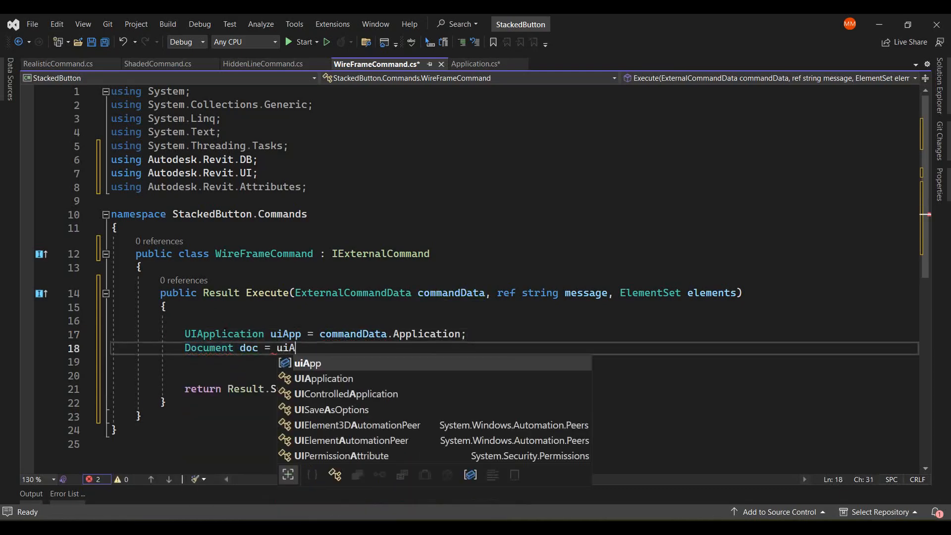
text(App.ActiveUIDocument.Document;)
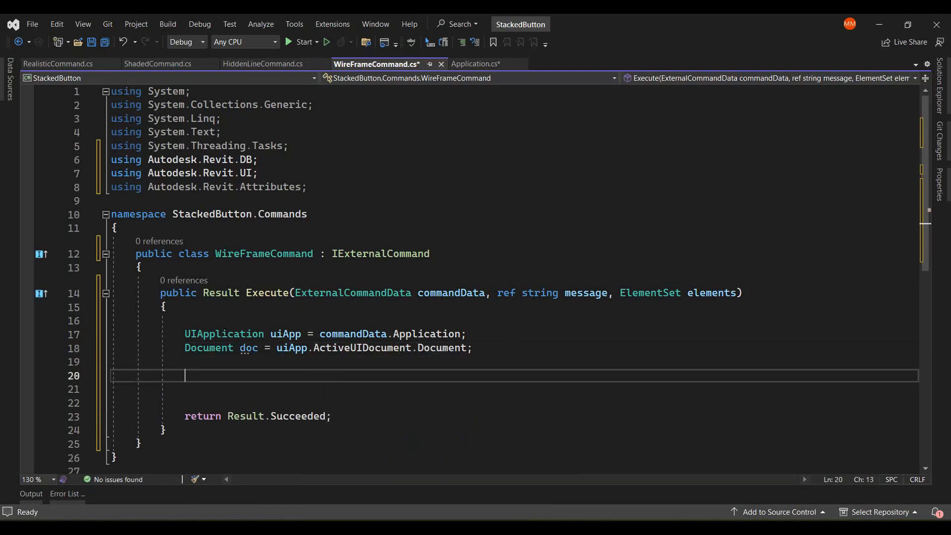
text(View activeView = doc.ActiveView;)
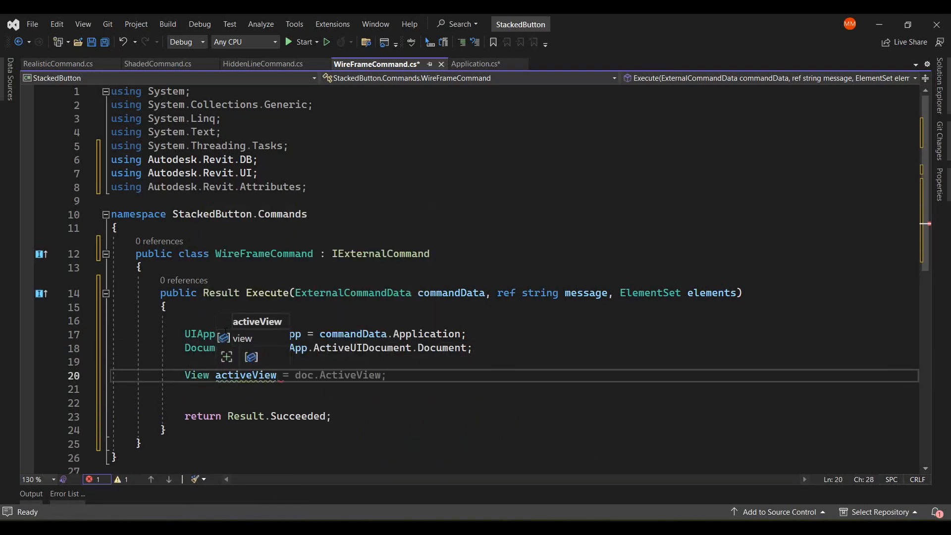
Read Parameter param = activeView.get_Parameter(BuiltInParameter.MODEL_GRAPHICS_STYLE) and begin a [Transaction] attribute
text(P)
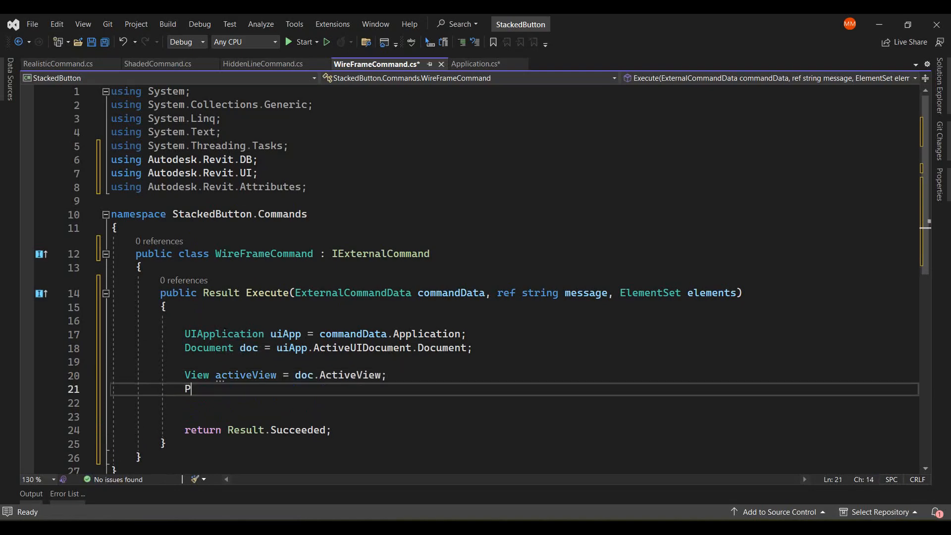
text(arameter param = ac)
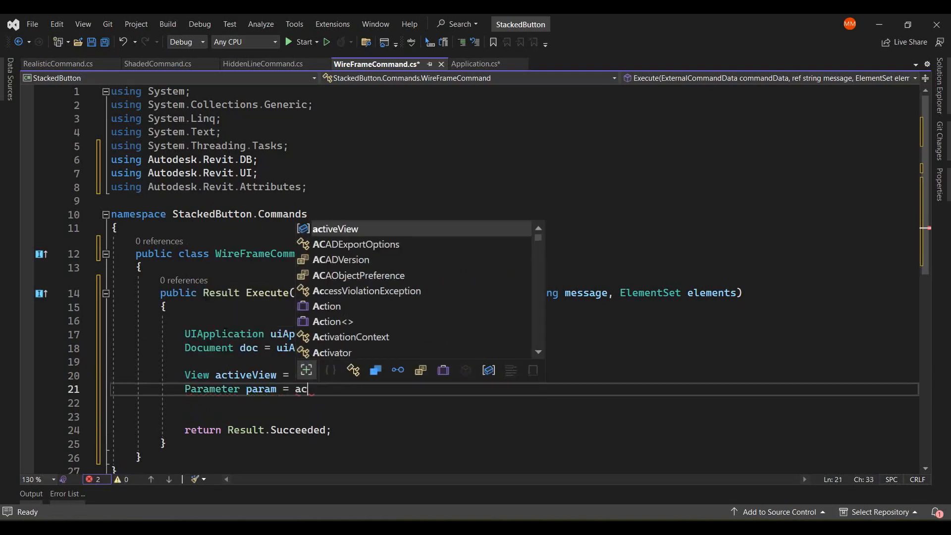
text(.get_Parameter(bu)
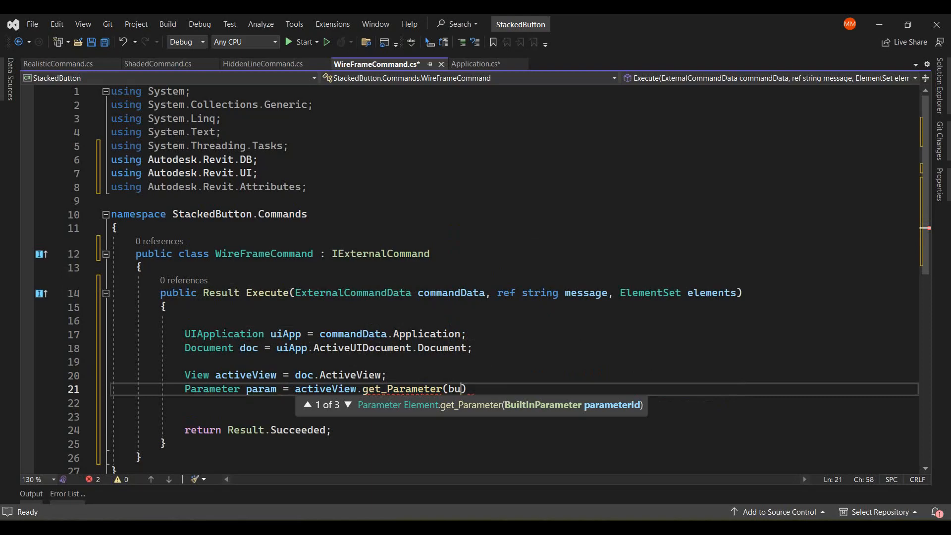
text(BuiltInParameter.MODEL_GRAPHICS_STYLE)
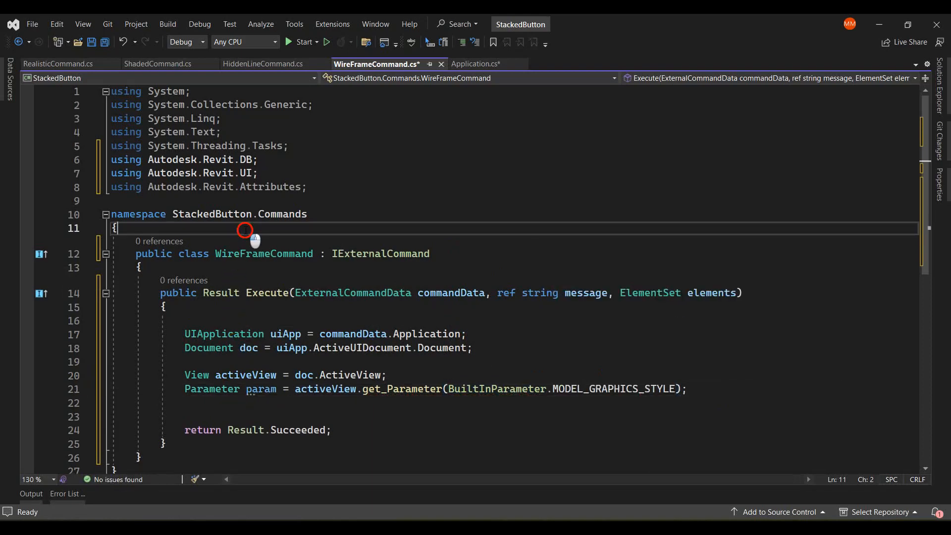
text([tr)
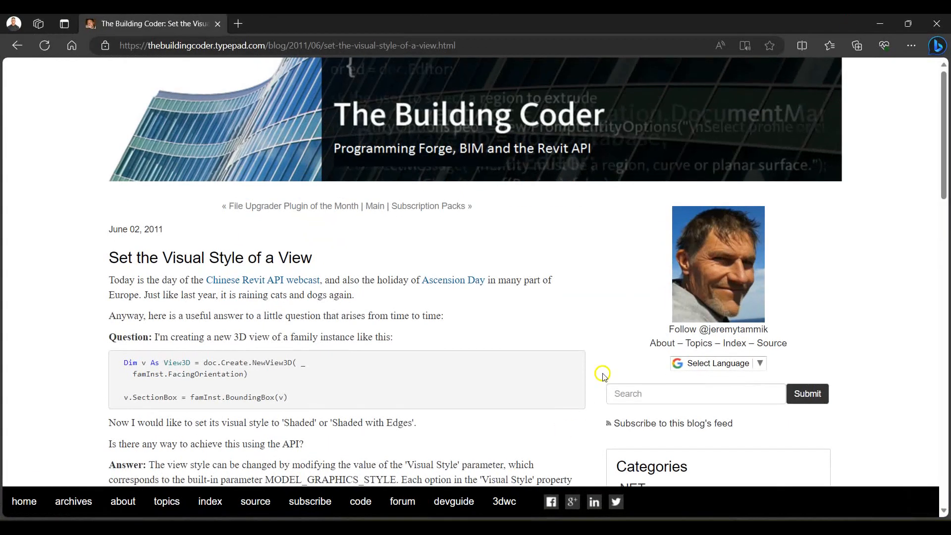
mouse_move(242, 271)
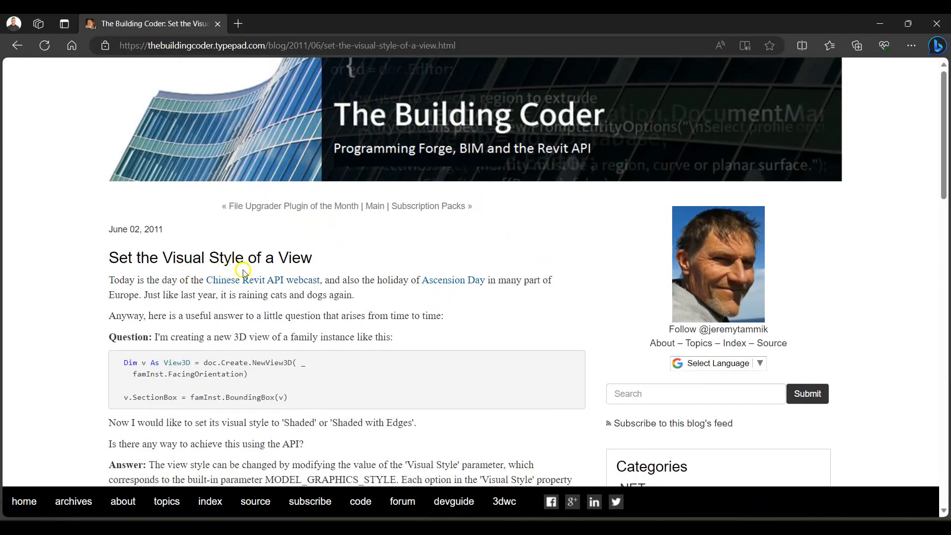
Scroll through The Building Coder's 'Set the Visual Style of a View' answer in Edge
scroll(down, 3)
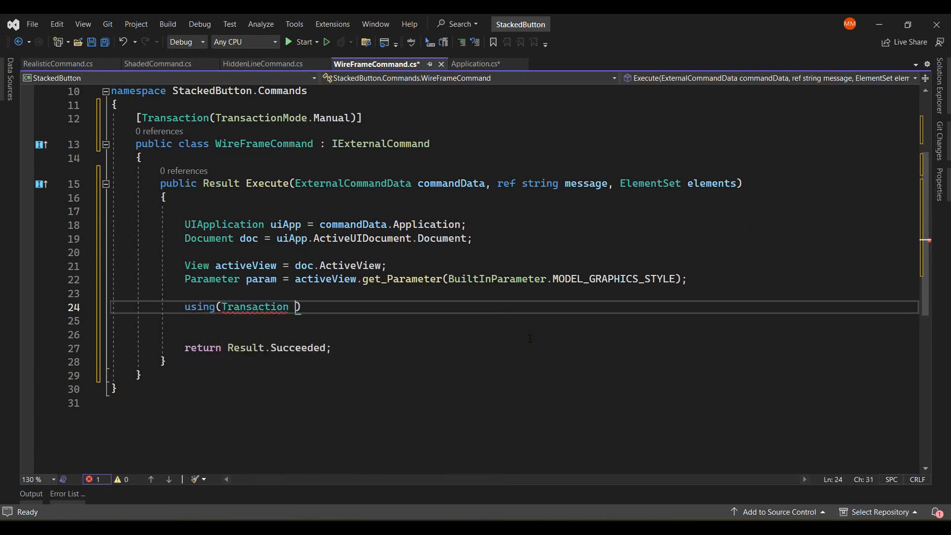
Wrap param.Set(1) in a Transaction started as "Change visual style" and committed, then move to HiddenLineCommand
text(trans = new transaction(doc)
text(trans.Start();)
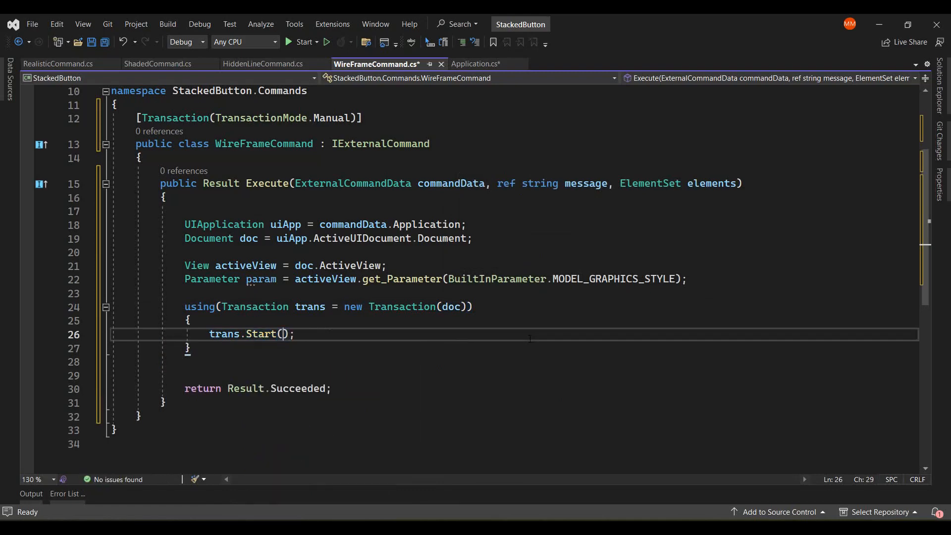
text("Change visu")
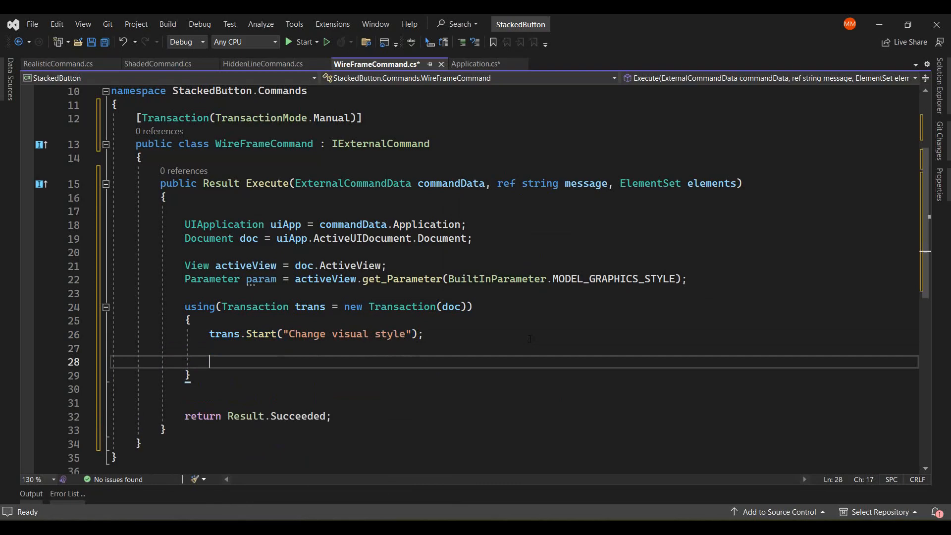
text(param.Set(1);)
text(trans.Commit();)
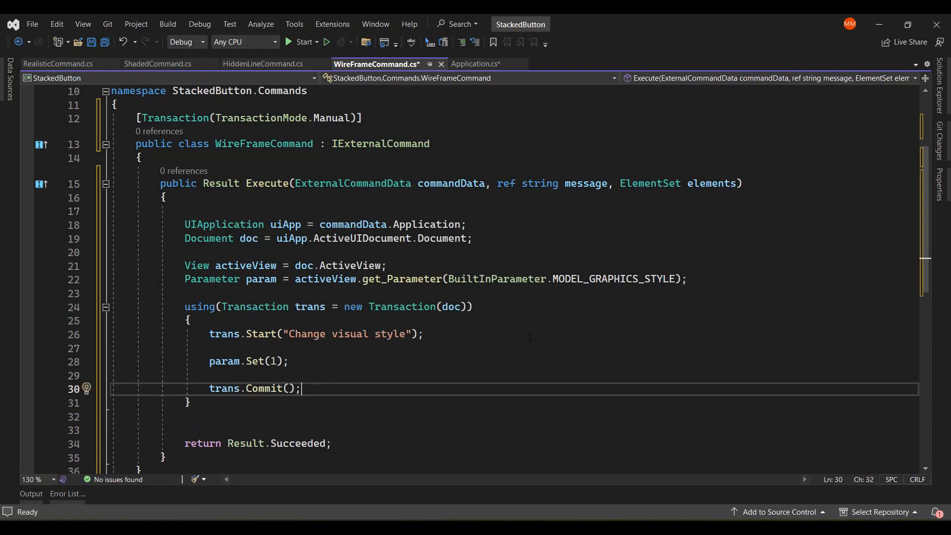
click(265, 64)
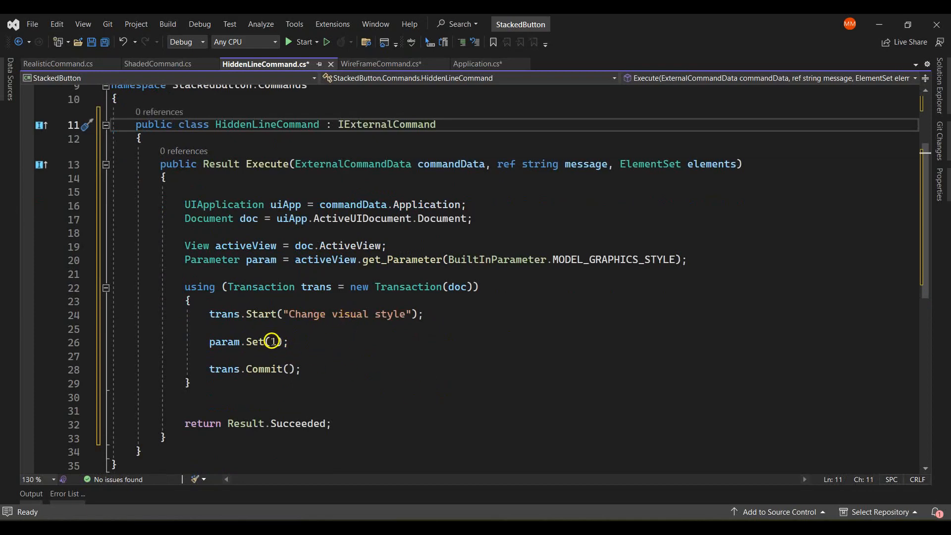
Set HiddenLineCommand's style value to 2 and add the [Transaction(TransactionMode.Manual)] attribute to ShadedCommand
text(2)
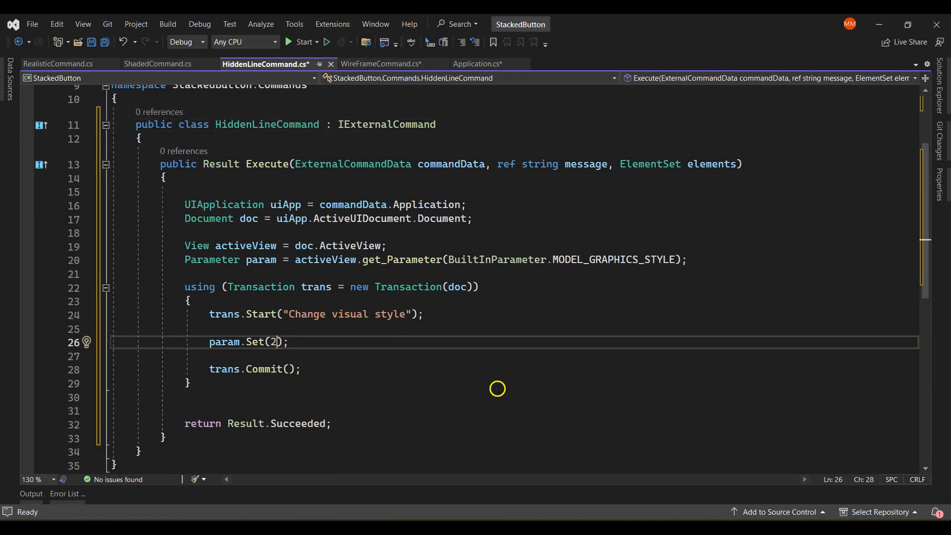
text(at)
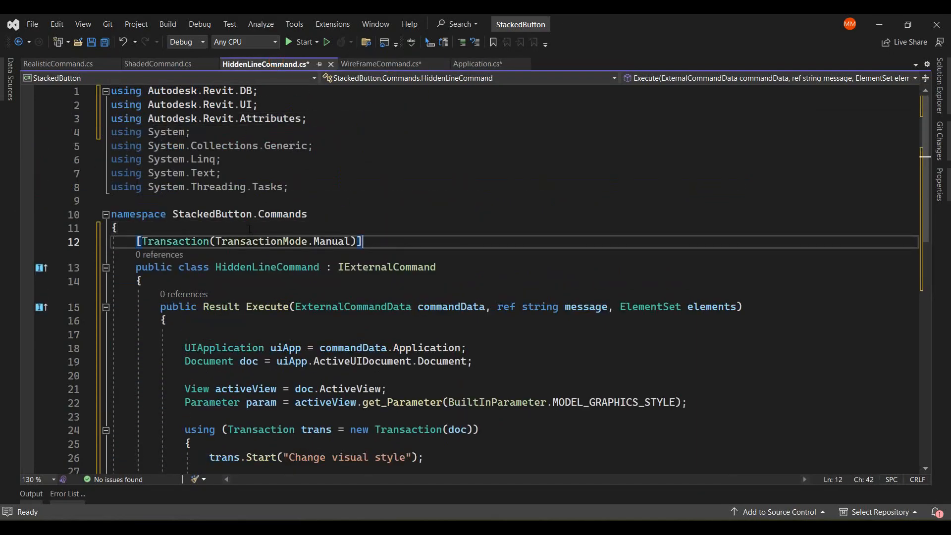
click(158, 64)
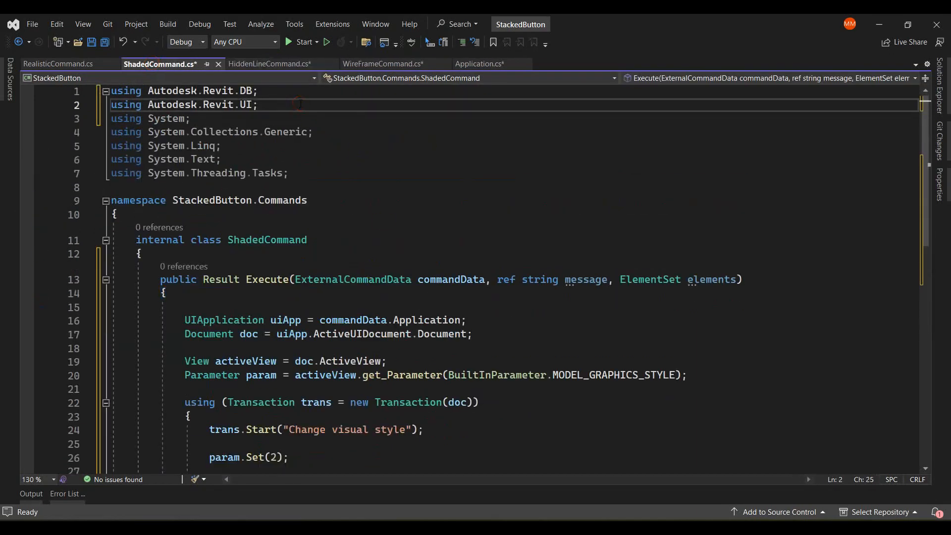
double_click(161, 212)
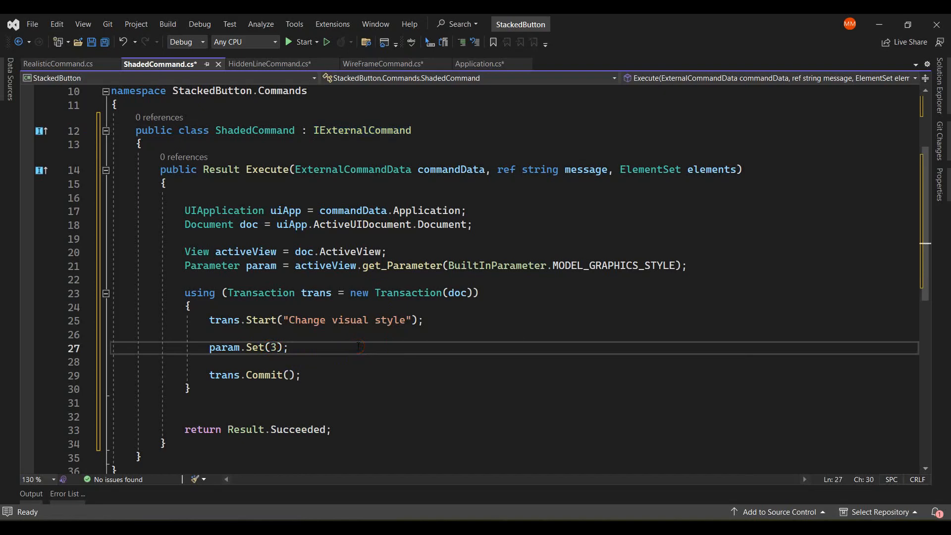
text([Transaction(TransactionMode.Manual)])
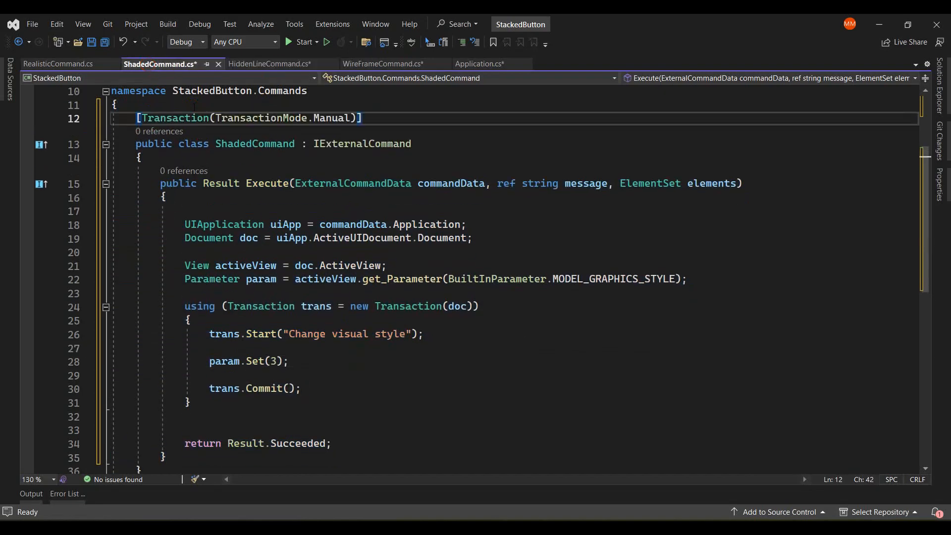
Finish ShadedCommand and RealisticCommand with style values 3 and 6 in manual transactions
click(58, 64)
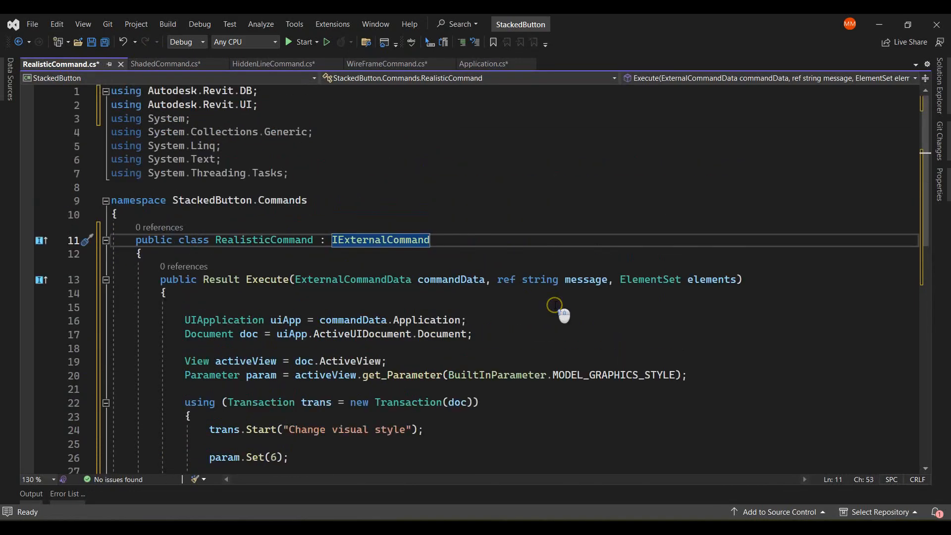
click(163, 63)
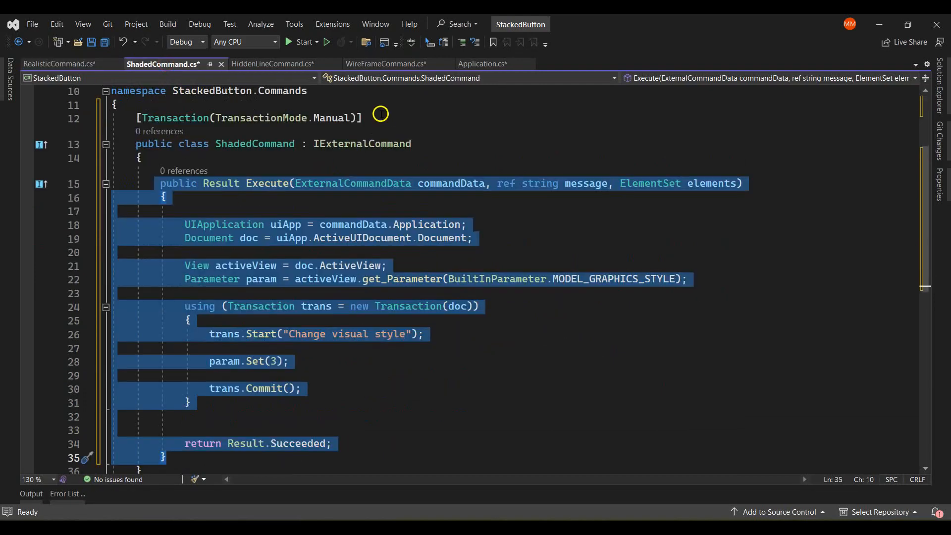
click(61, 63)
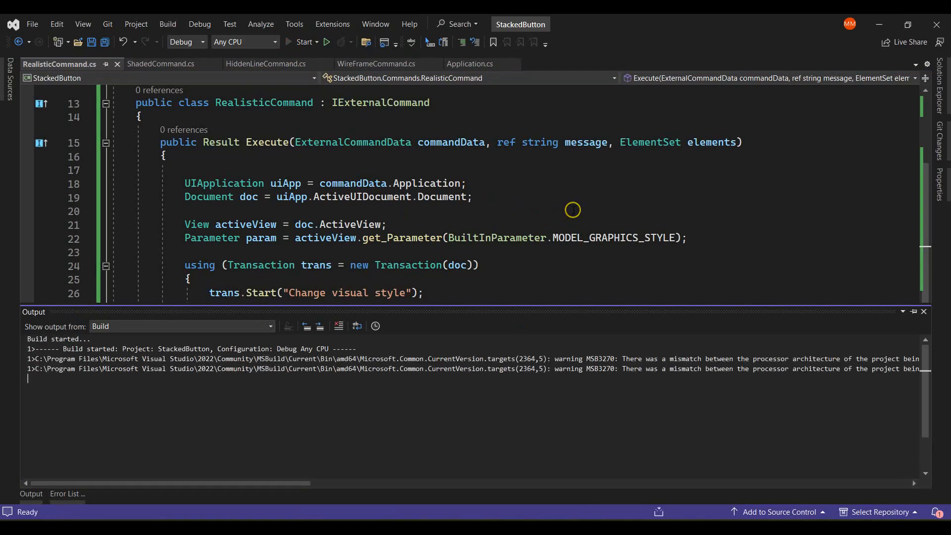
Launch Revit with the add-in, allow the unsigned StackedButton to load, and open WallFModel
click(303, 42)
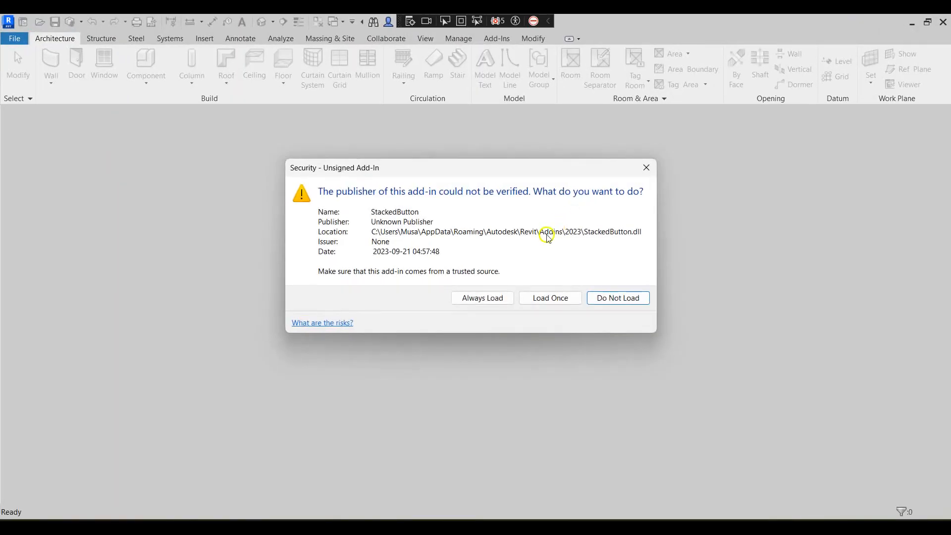
click(482, 298)
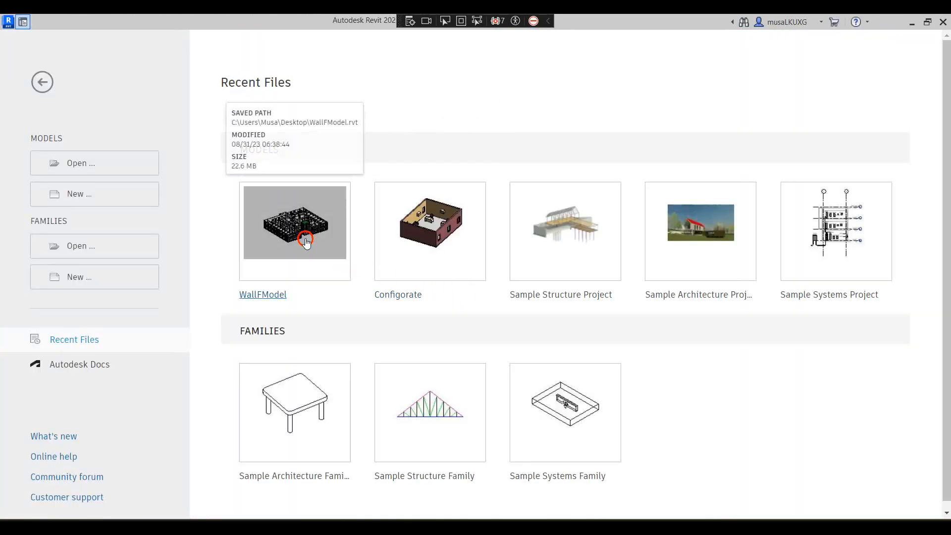
double_click(294, 223)
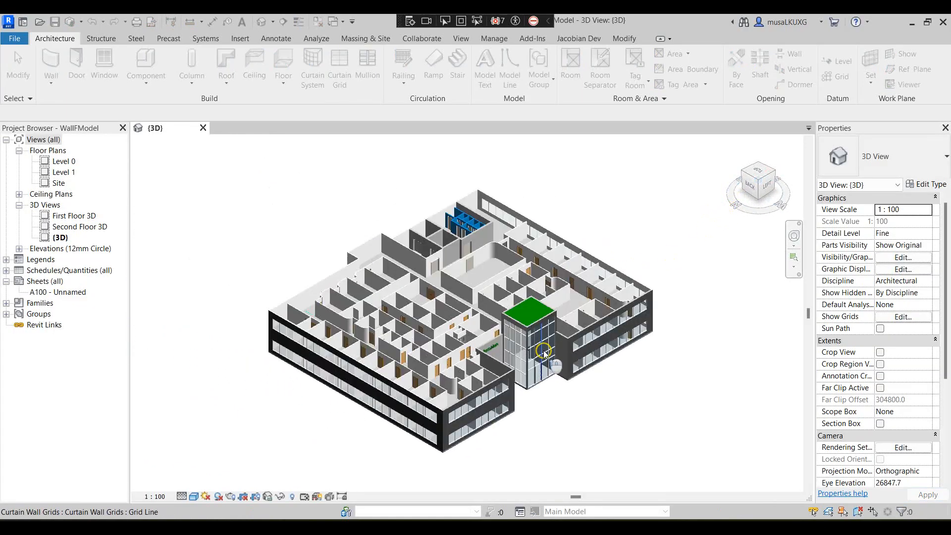
From the Jacobian Dev tab, switch the 3D view to WireFrame, then Shaded, then Realistic
click(578, 39)
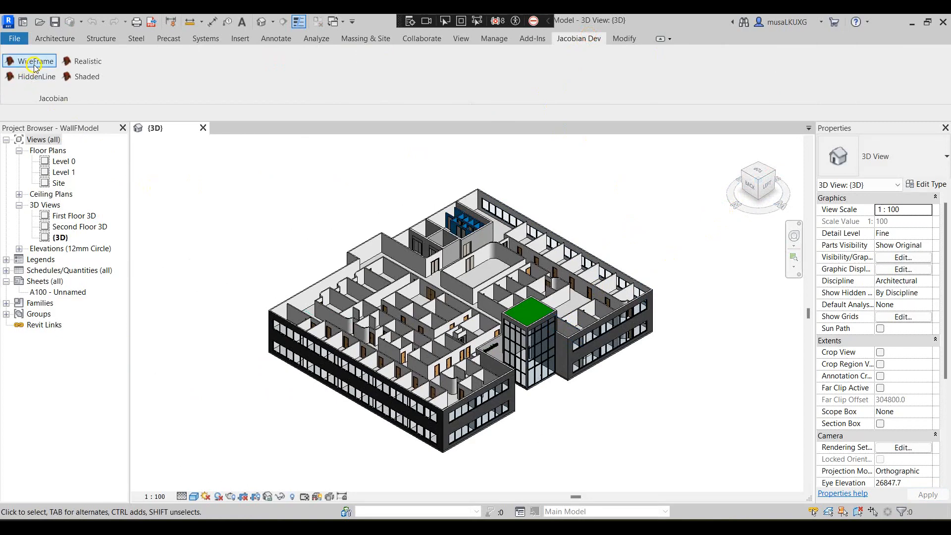
click(34, 61)
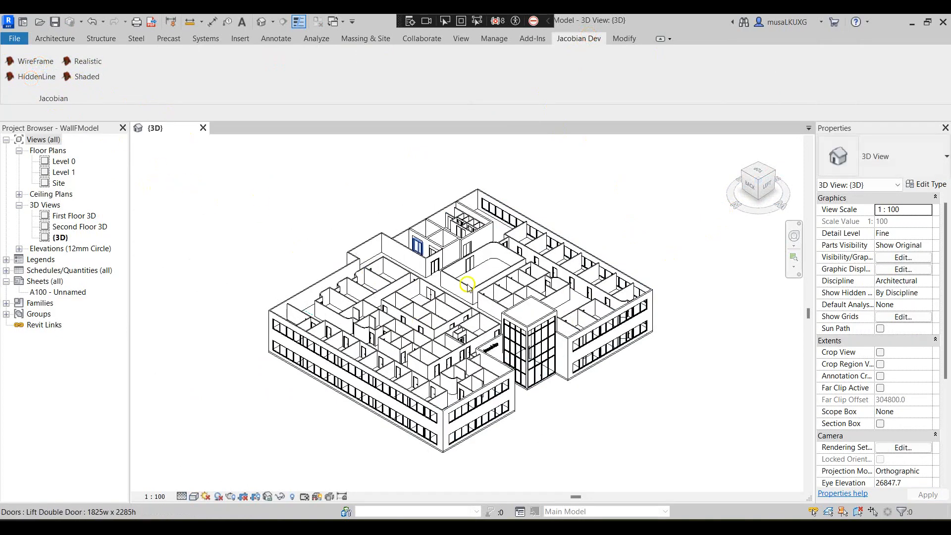
click(87, 77)
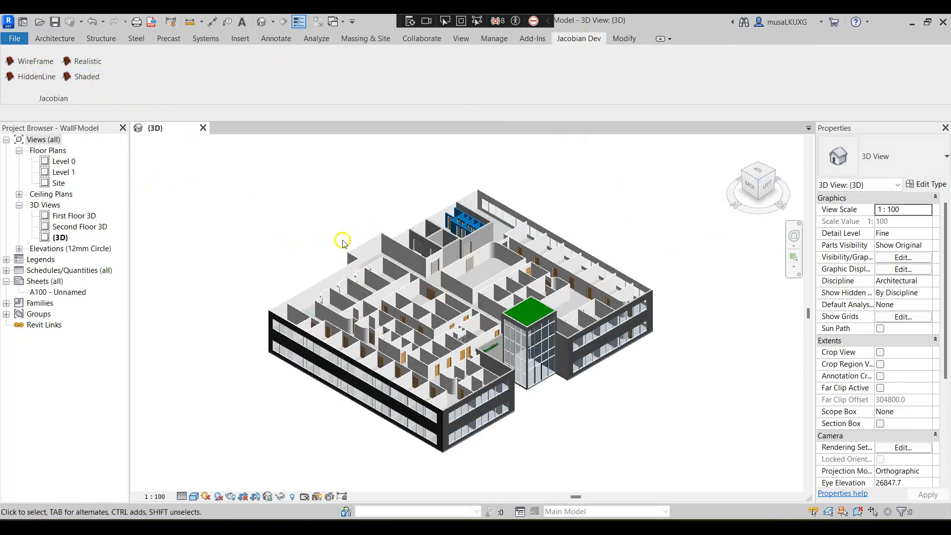
click(87, 60)
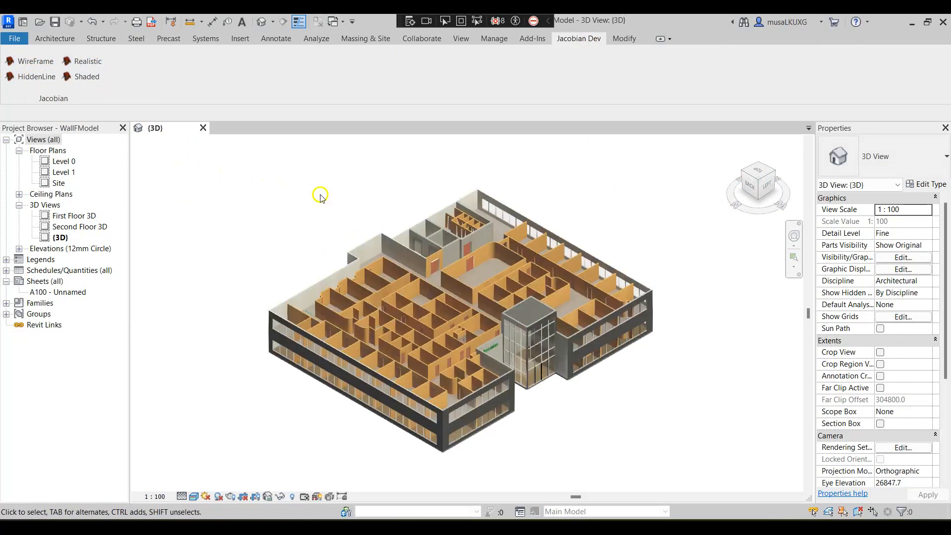
mouse_move(642, 176)
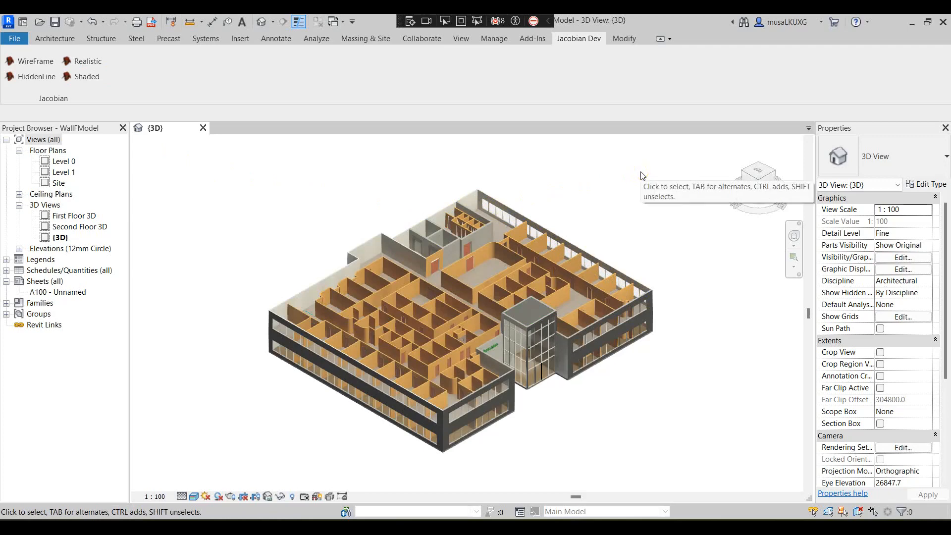
mouse_move(308, 83)
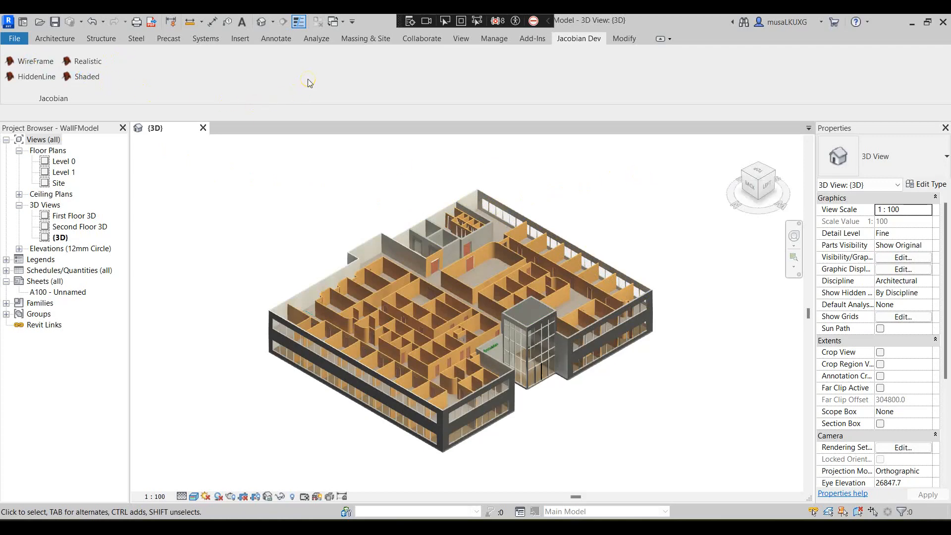